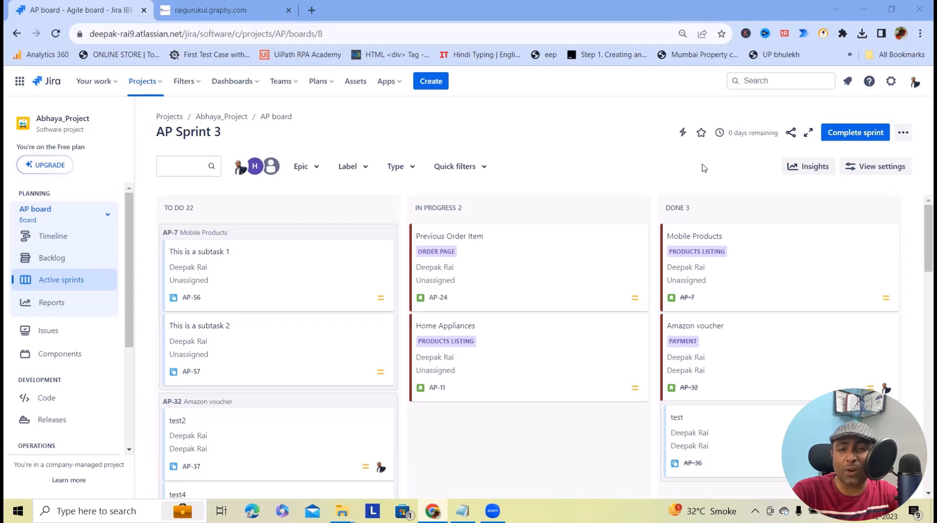
{"action": "mouse_move", "coordinate": [475, 126]}
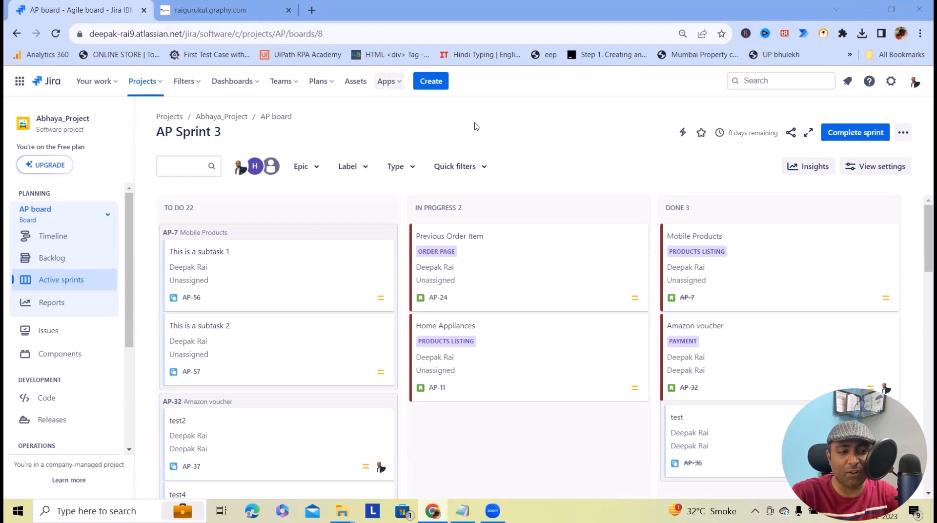
- Bring up the Rai Gurukul Graphy site and browse to About the creator and Features
{"action": "left_click", "coordinate": [216, 10]}
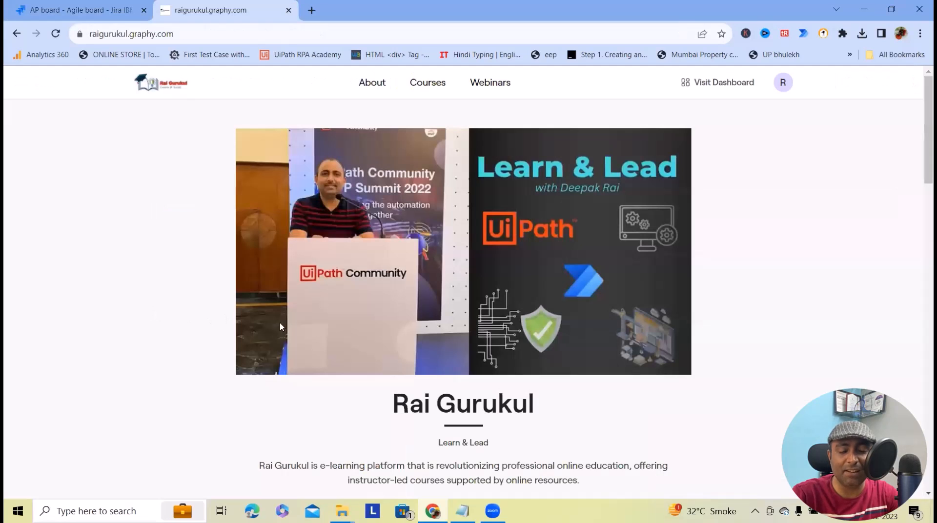
{"action": "mouse_move", "coordinate": [267, 364]}
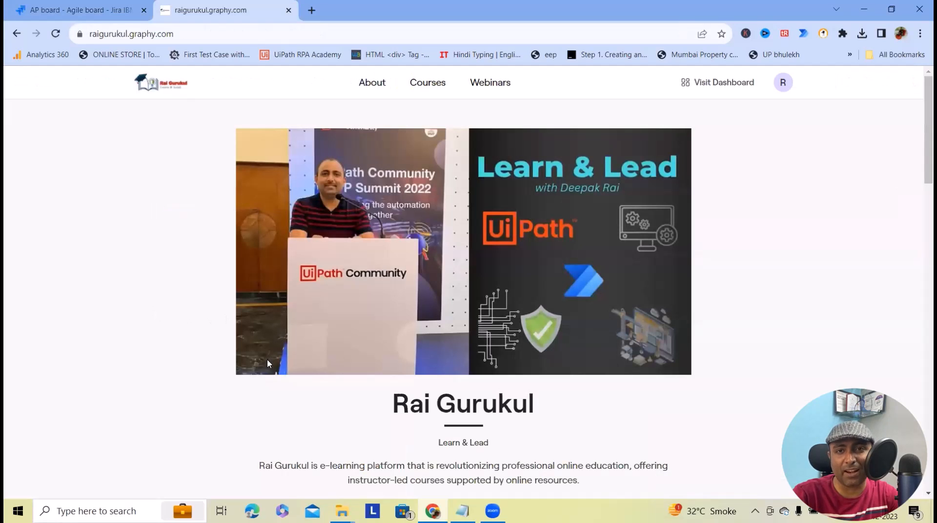
{"action": "mouse_move", "coordinate": [271, 390]}
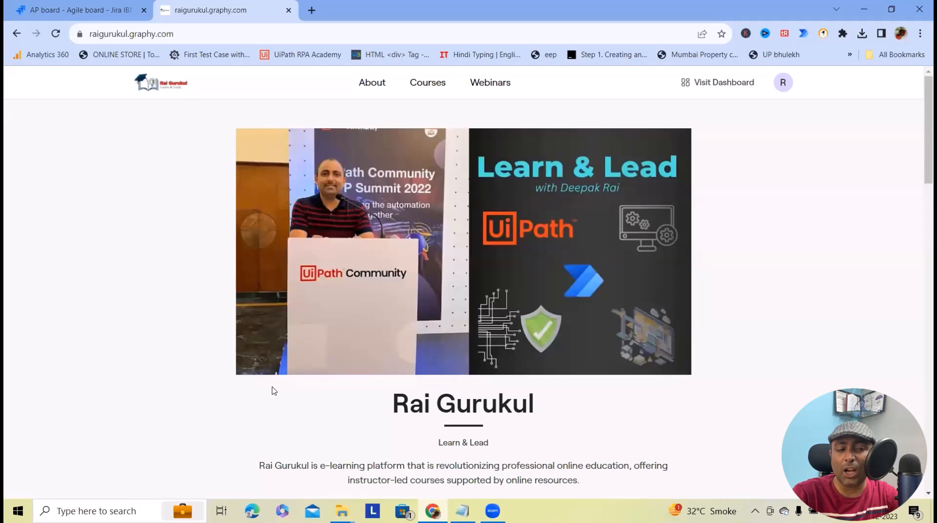
{"action": "mouse_move", "coordinate": [448, 357]}
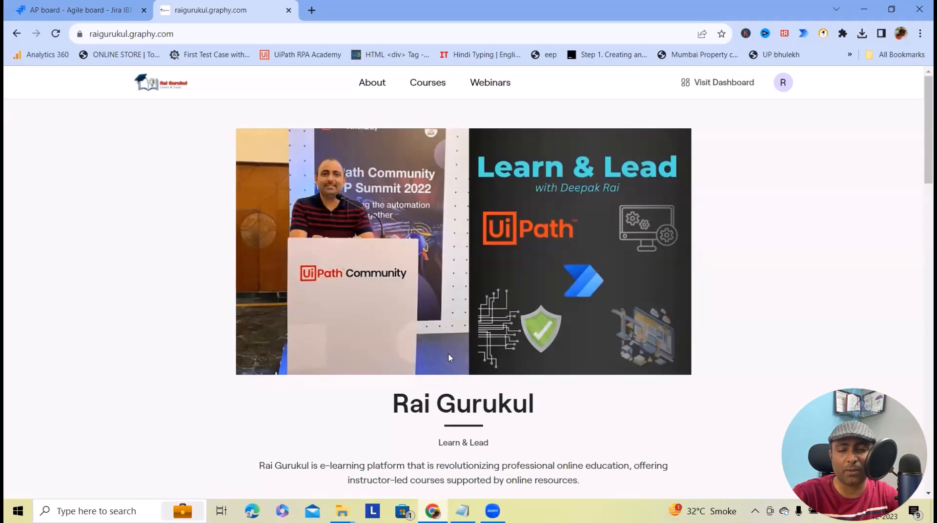
{"action": "scroll", "scroll_direction": "down", "scroll_amount": 3}
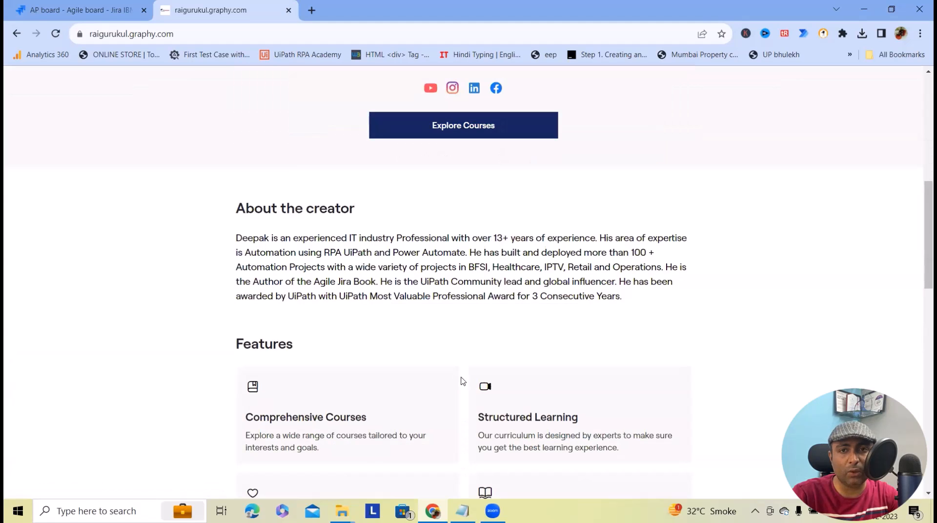
{"action": "scroll", "scroll_direction": "down", "scroll_amount": 3}
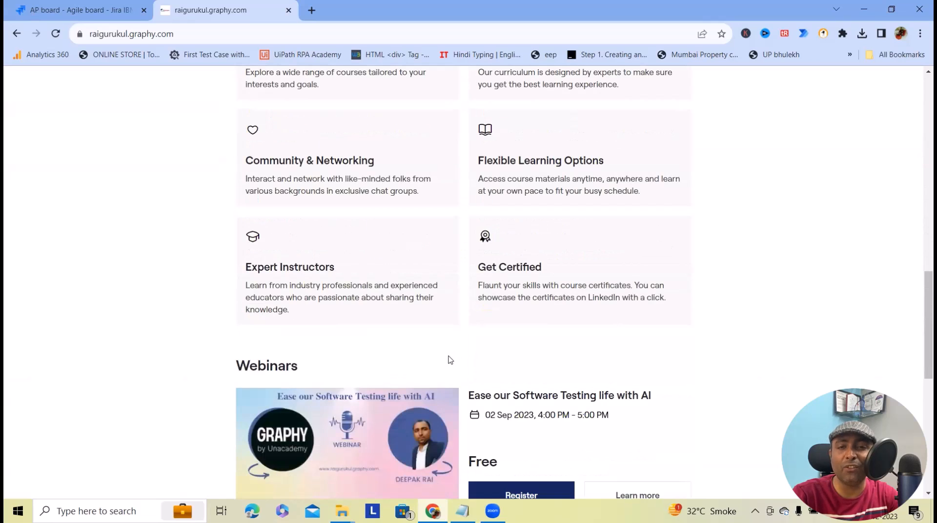
{"action": "scroll", "scroll_direction": "up", "scroll_amount": 3}
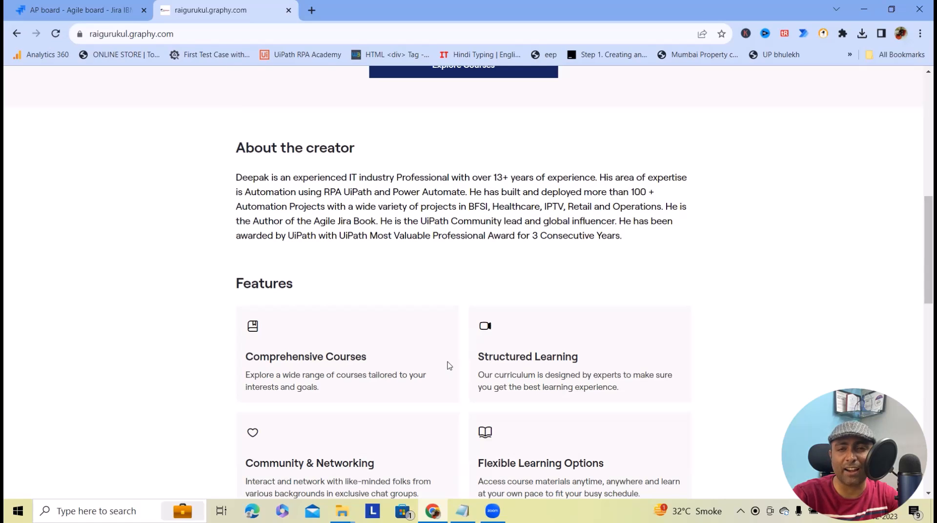
{"action": "mouse_move", "coordinate": [456, 374]}
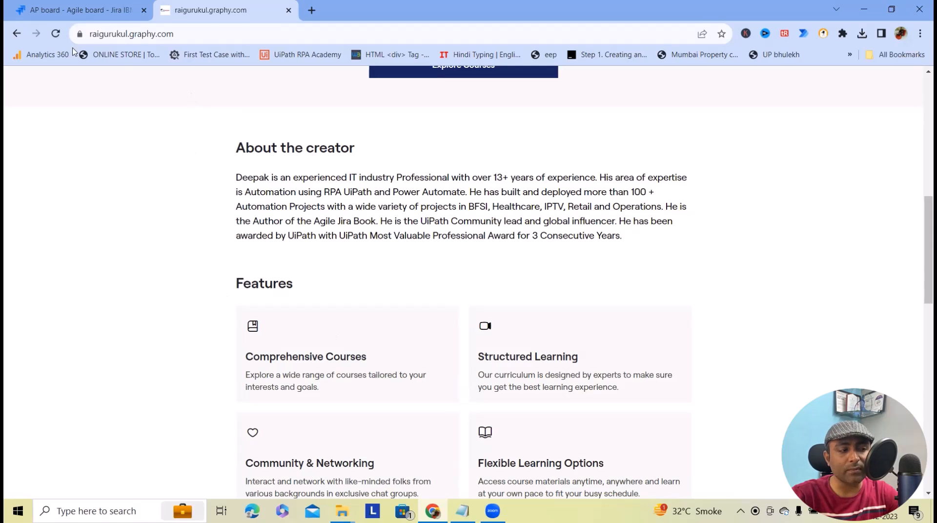
- Go back to Jira and reach the Apps > Manage your apps page
{"action": "left_click", "coordinate": [78, 10]}
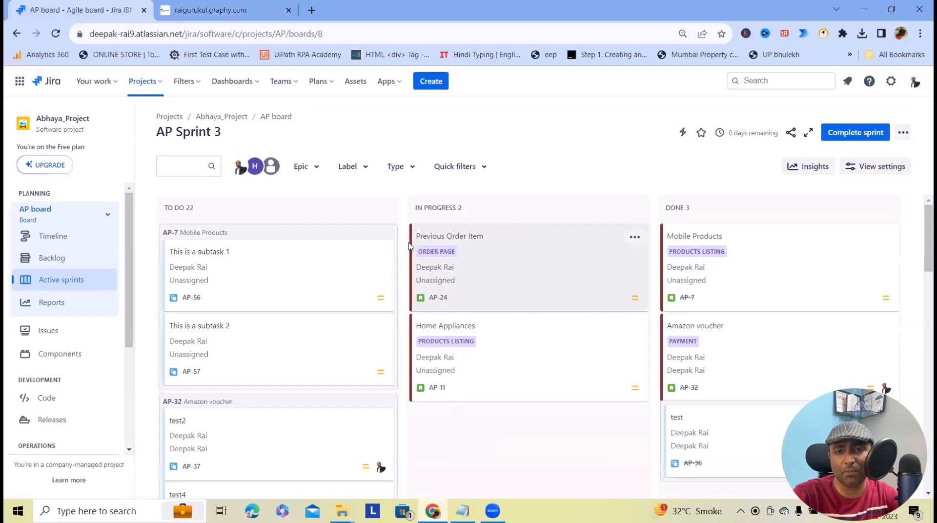
{"action": "left_click", "coordinate": [386, 80]}
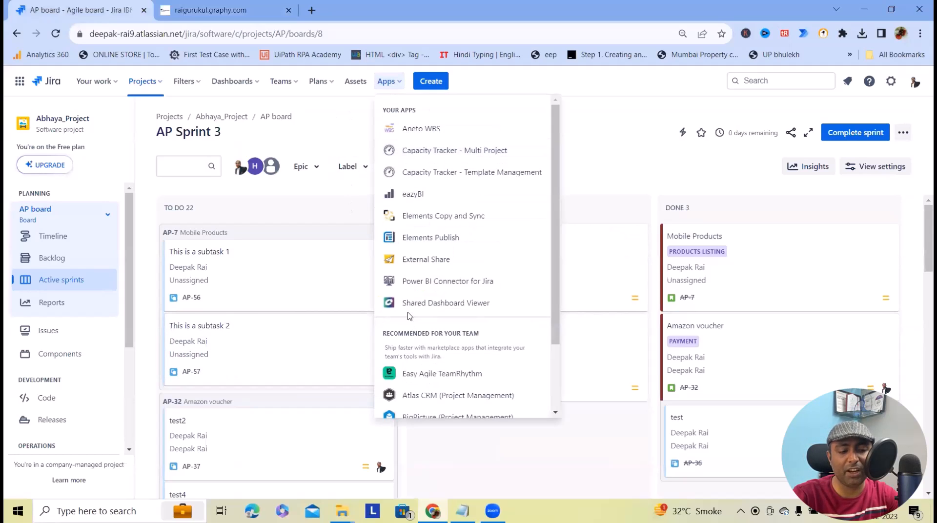
{"action": "scroll", "scroll_direction": "down", "scroll_amount": 3}
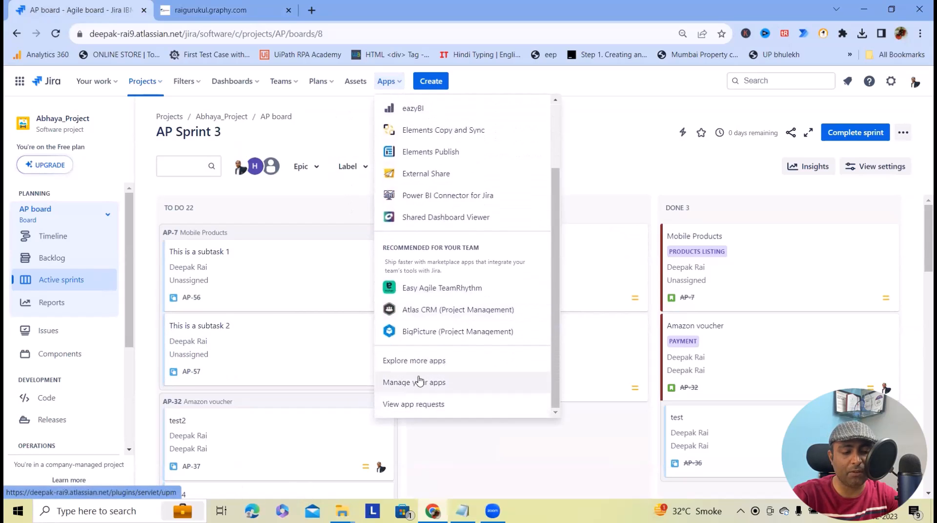
{"action": "left_click", "coordinate": [413, 383]}
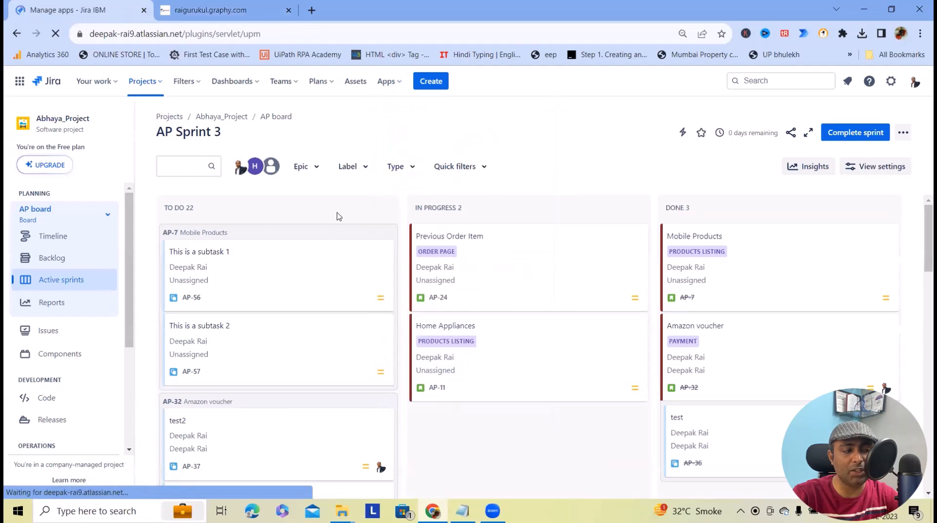
- Search new apps for 'project budget' and open the Budgety listing
{"action": "left_click", "coordinate": [385, 81]}
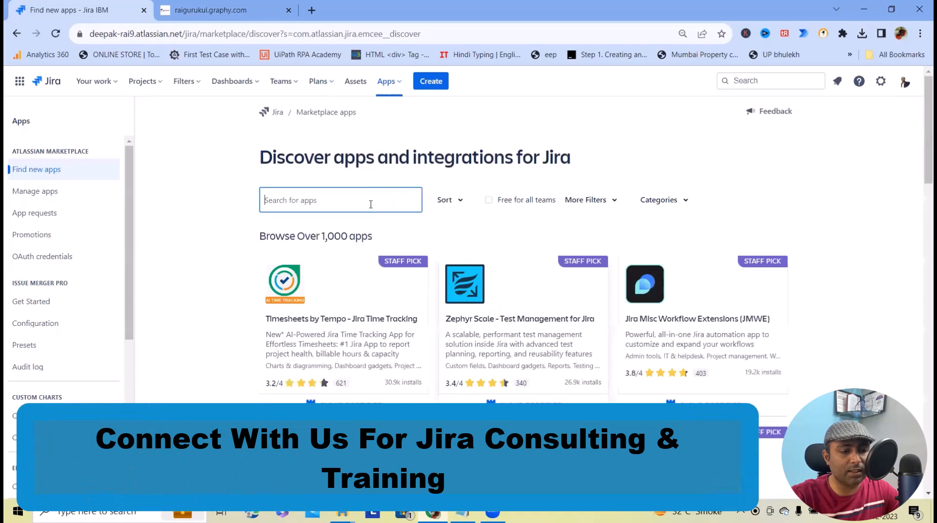
{"action": "type", "text": "pr"}
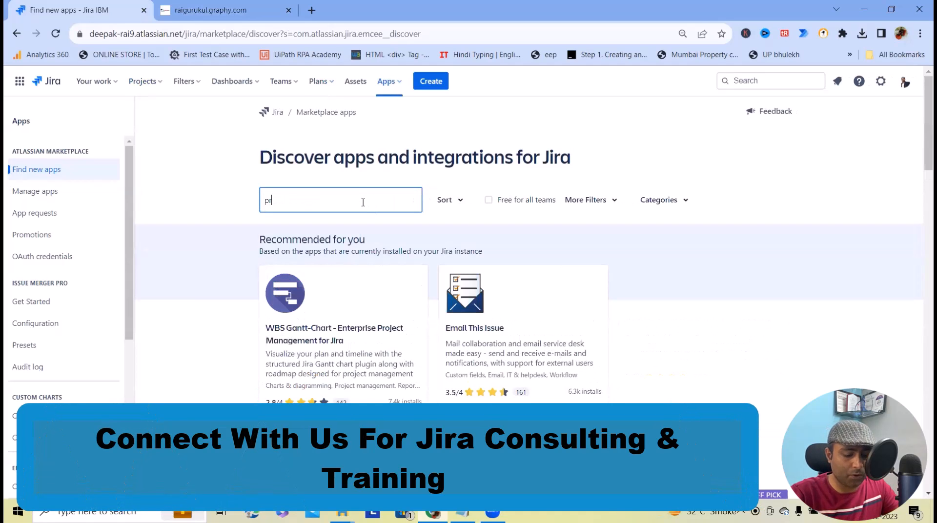
{"action": "type", "text": "project budget"}
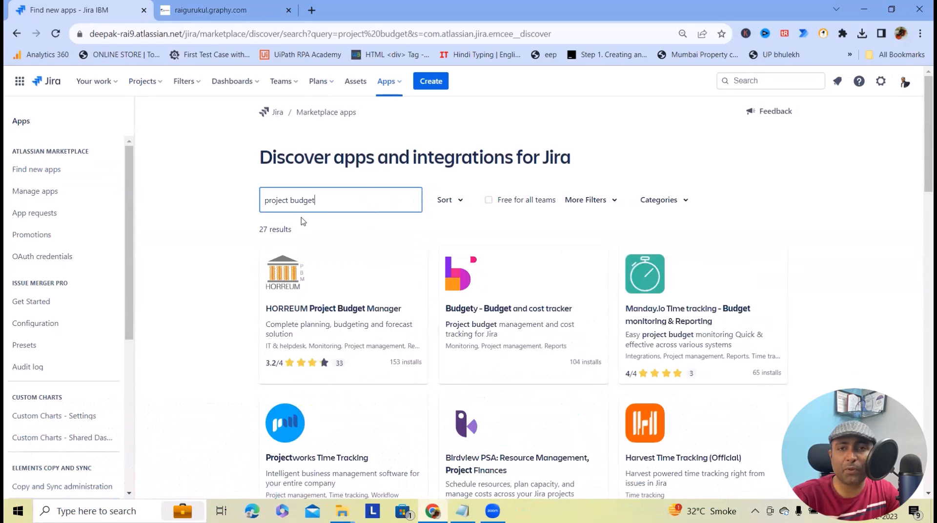
{"action": "left_click", "coordinate": [508, 309]}
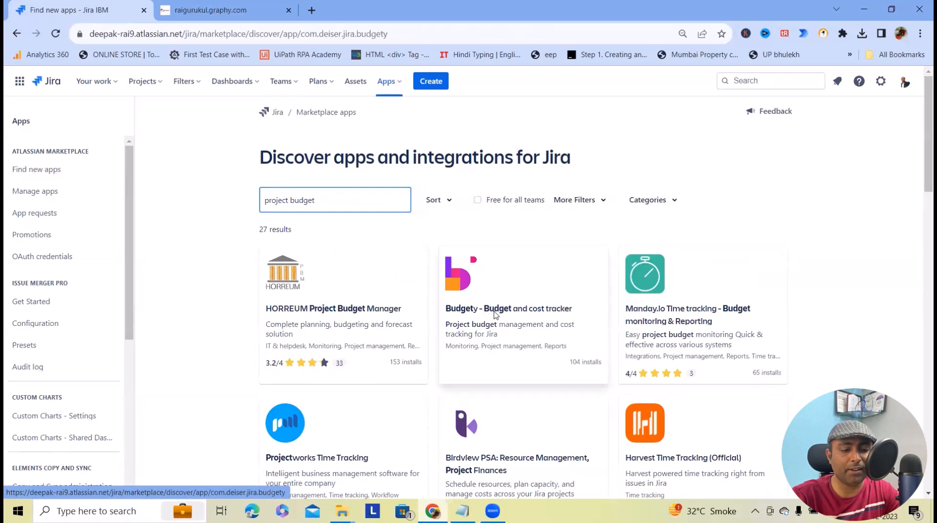
{"action": "left_click", "coordinate": [508, 309]}
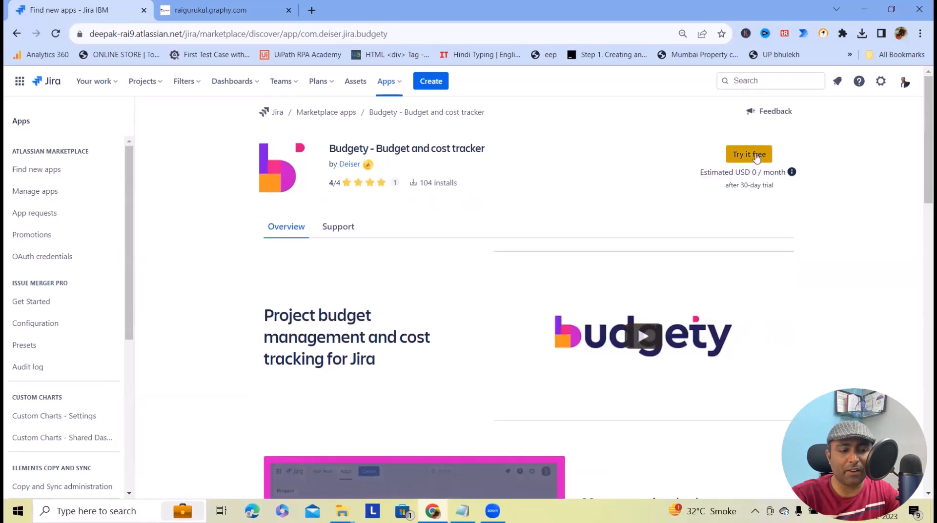
- Start Budgety's free trial via Try it free and dismiss the notice
{"action": "left_click", "coordinate": [748, 155]}
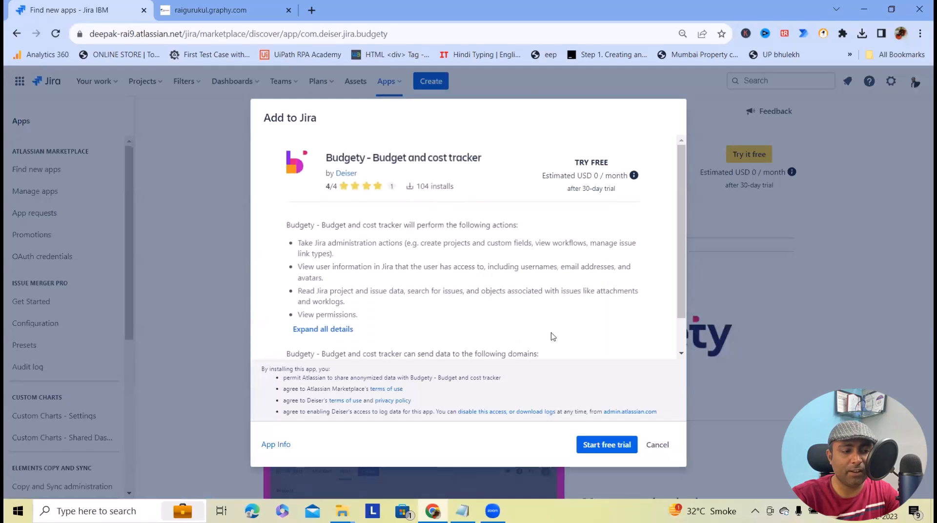
{"action": "left_click", "coordinate": [605, 444]}
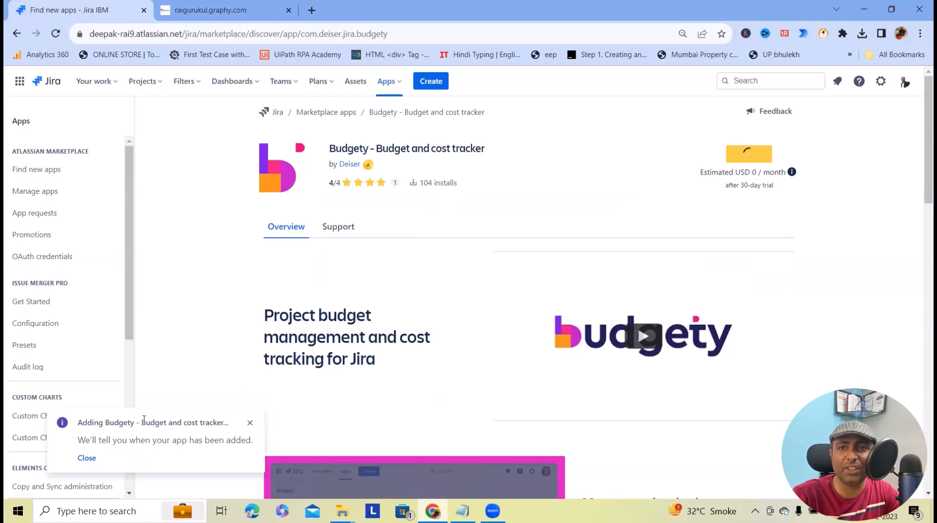
{"action": "mouse_move", "coordinate": [219, 387]}
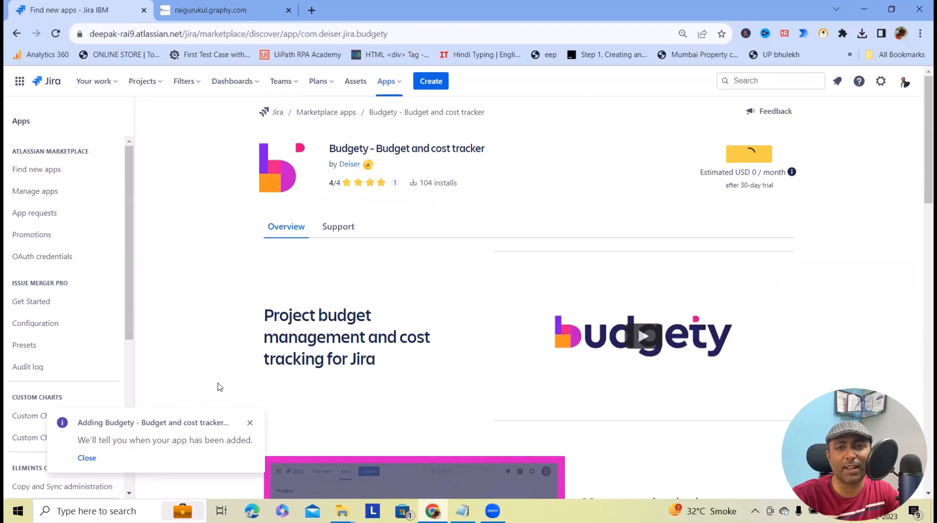
{"action": "left_click", "coordinate": [209, 11]}
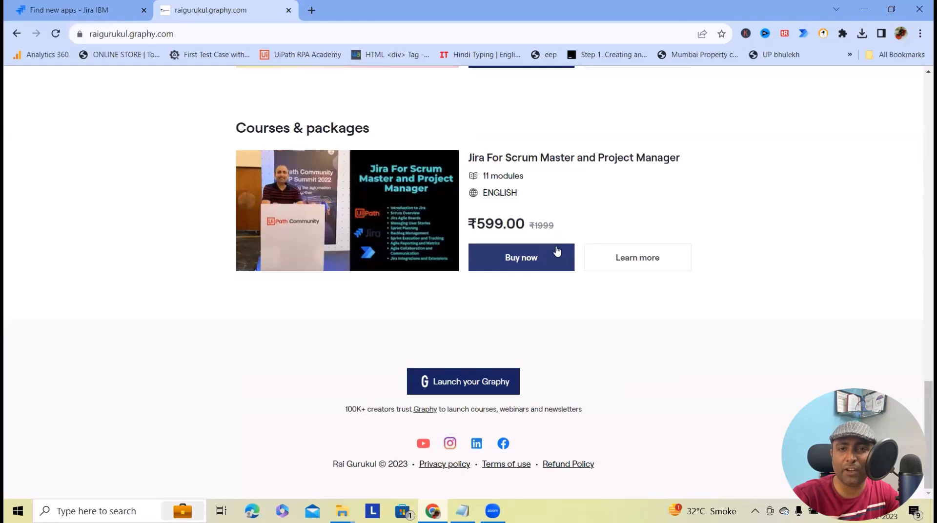
{"action": "mouse_move", "coordinate": [553, 261]}
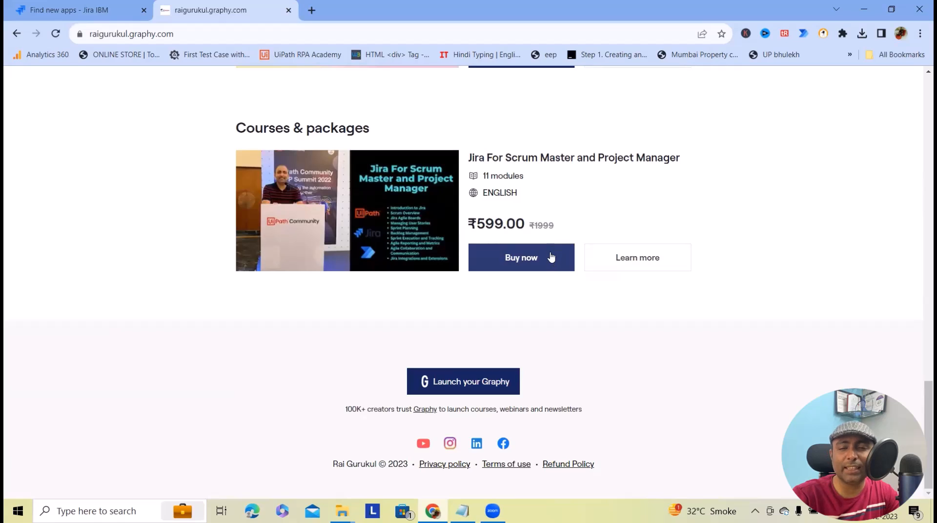
{"action": "mouse_move", "coordinate": [598, 212]}
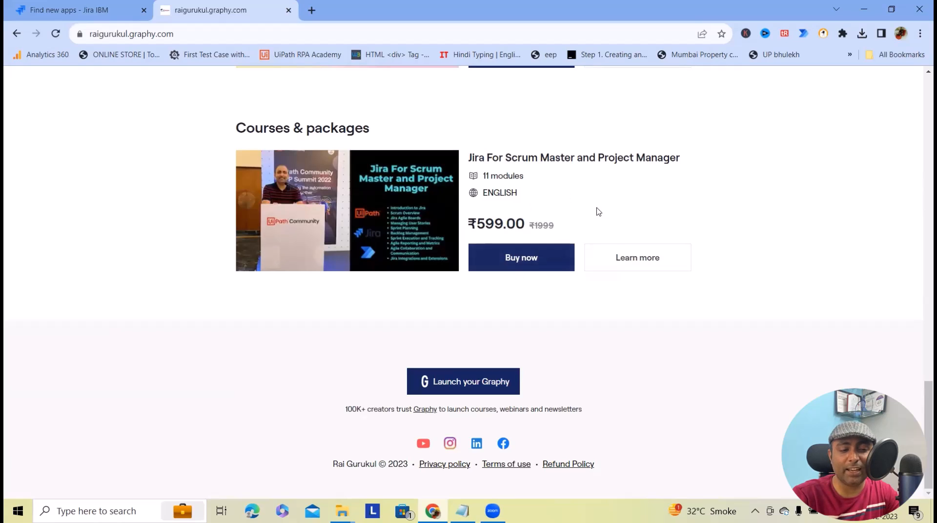
{"action": "mouse_move", "coordinate": [445, 279]}
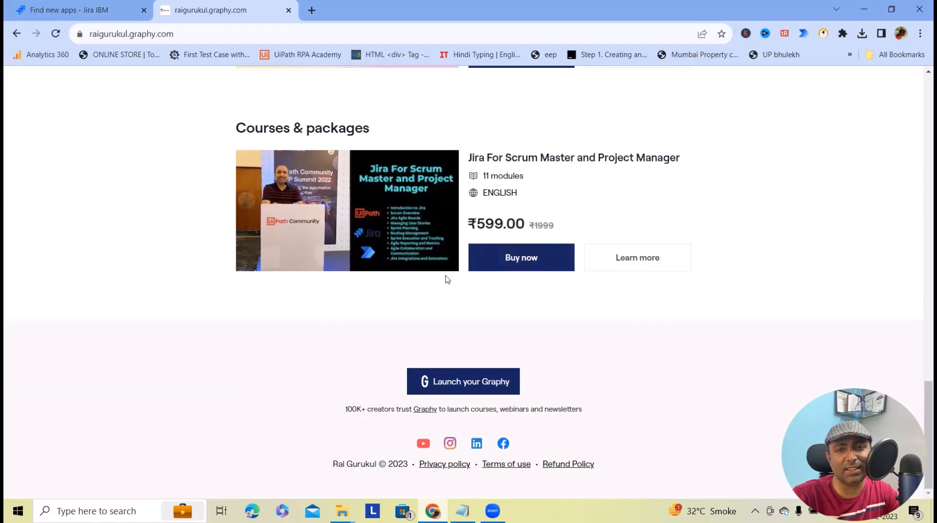
- Switch back to the Jira tab to check Budgety's installation
{"action": "left_click", "coordinate": [78, 10]}
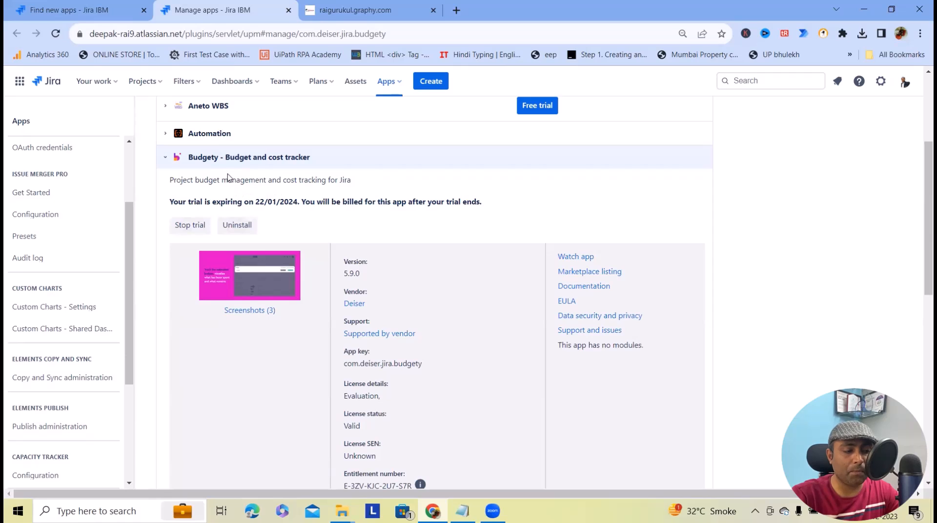
{"action": "mouse_move", "coordinate": [228, 177]}
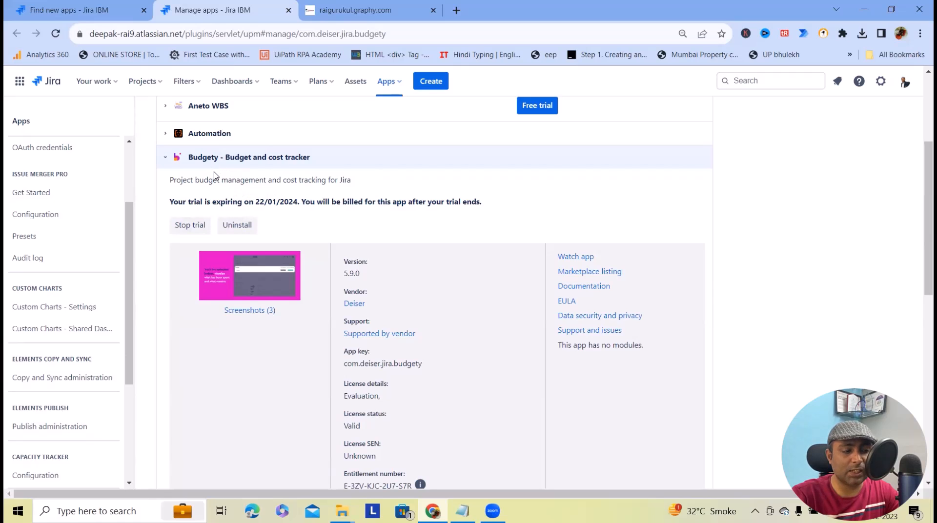
- Scroll Manage apps to review Budgety 5.9.0 by Deiser with its valid evaluation license
{"action": "scroll", "scroll_direction": "down", "scroll_amount": 3}
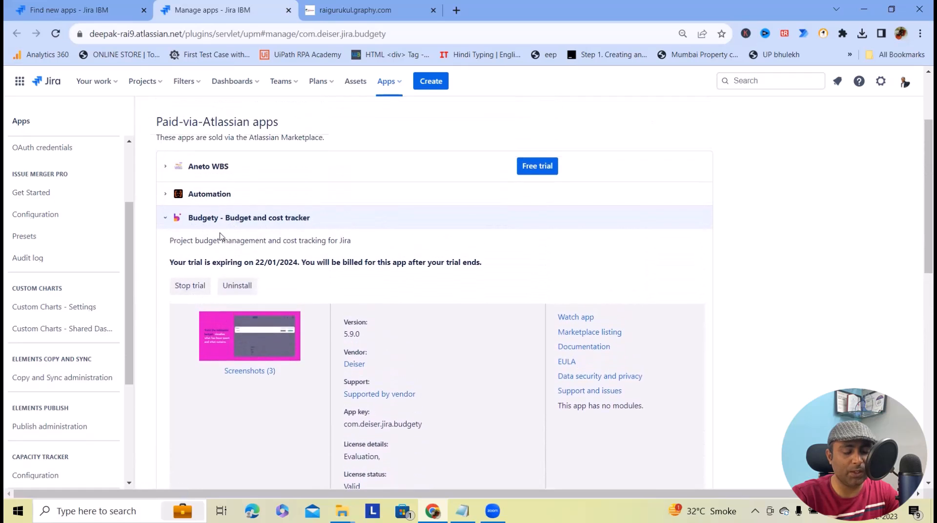
{"action": "scroll", "scroll_direction": "down", "scroll_amount": 3}
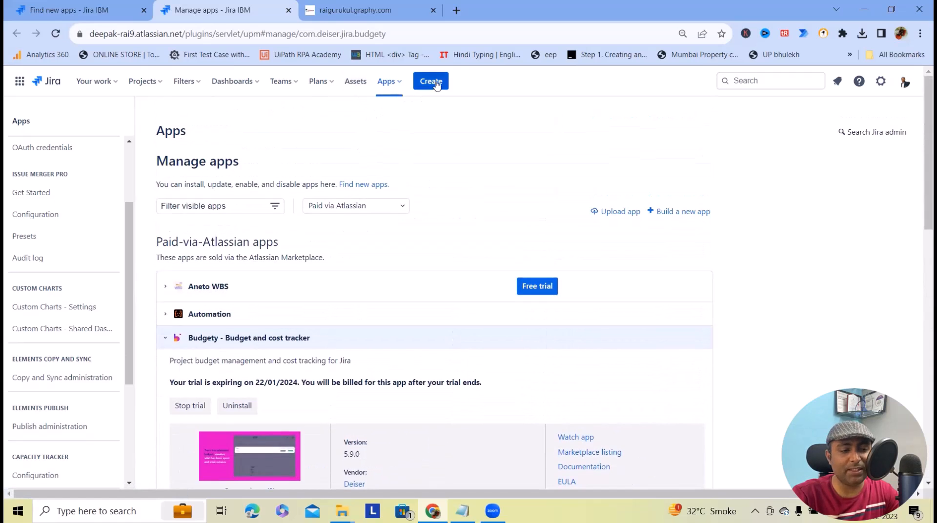
- Launch Budgety from Apps, choose Add budget and costs, and select Abhaya_Project
{"action": "left_click", "coordinate": [386, 80]}
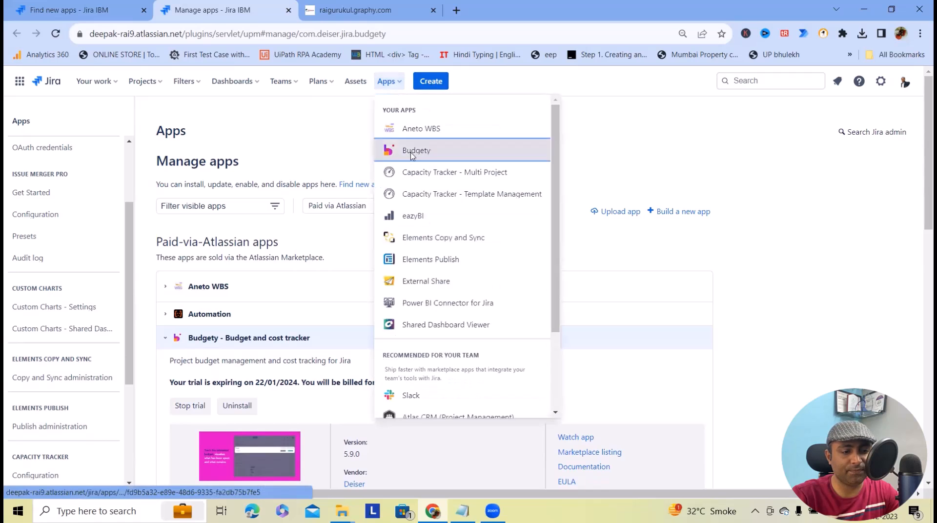
{"action": "left_click", "coordinate": [416, 151]}
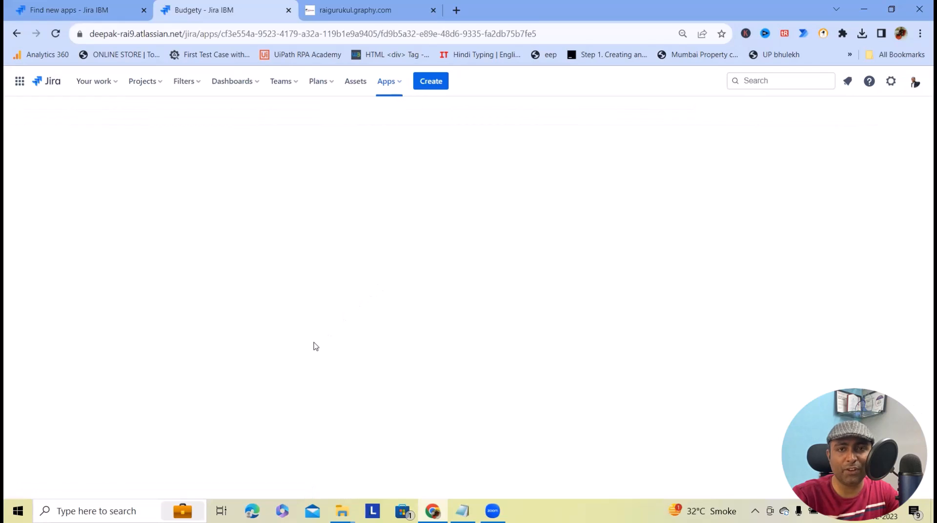
{"action": "mouse_move", "coordinate": [327, 337]}
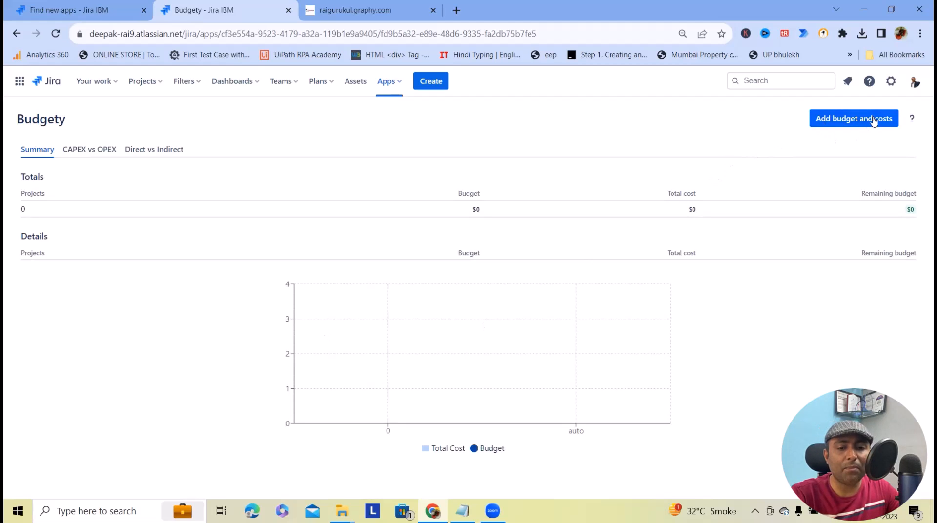
{"action": "left_click", "coordinate": [853, 117]}
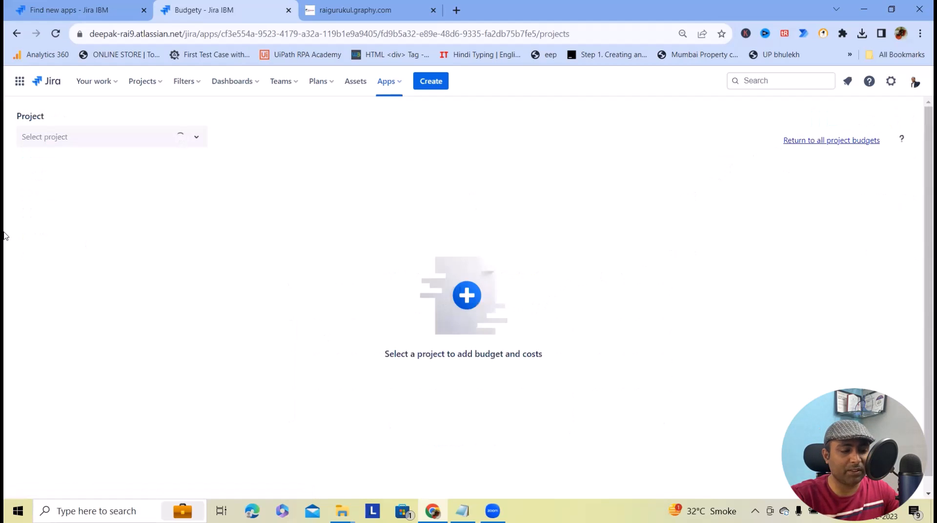
{"action": "left_click", "coordinate": [111, 137]}
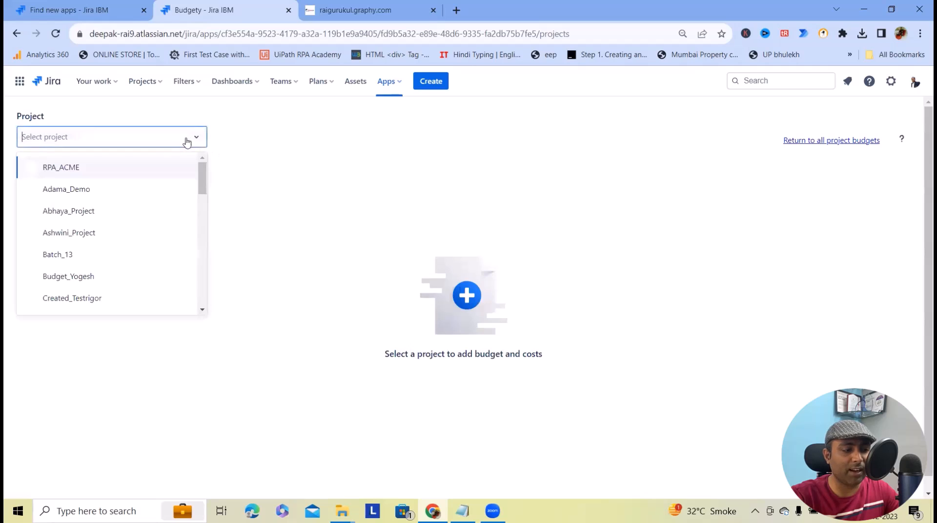
{"action": "left_click", "coordinate": [68, 210]}
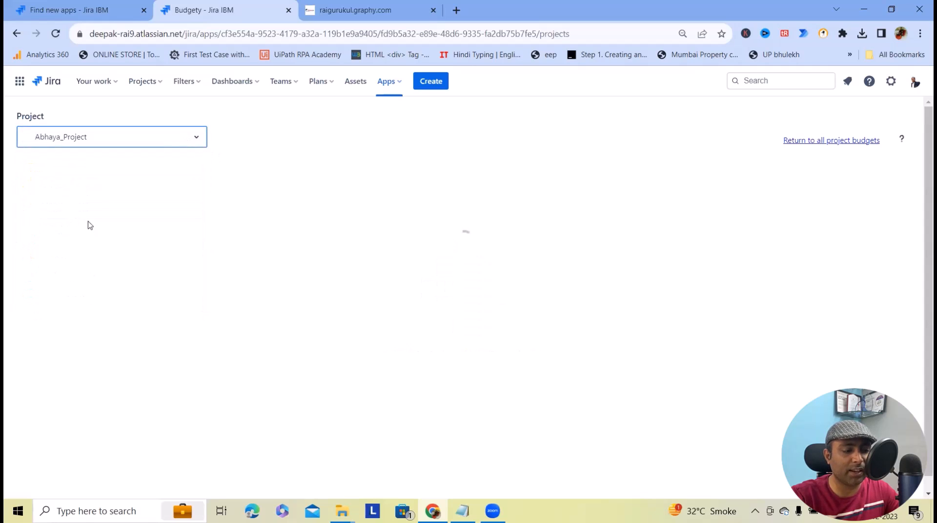
{"action": "left_click", "coordinate": [112, 136]}
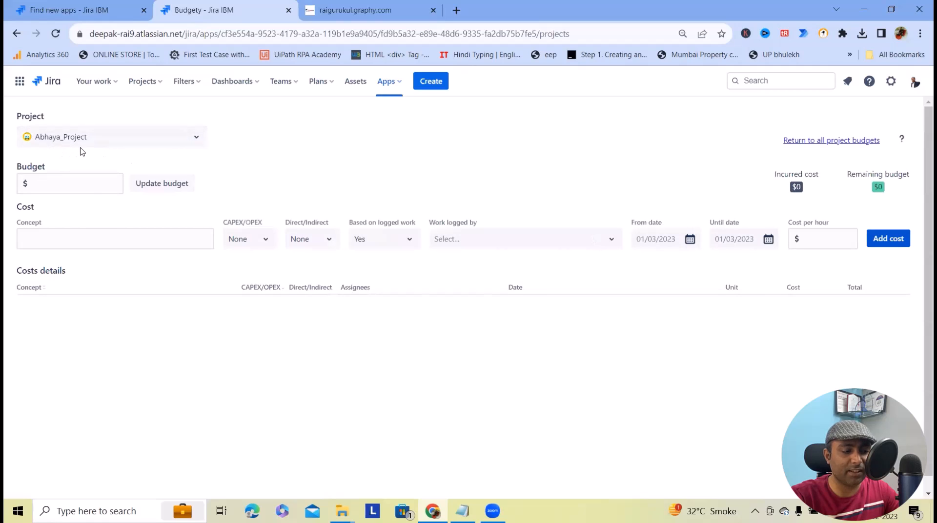
- Name the new cost 'Software Cost' and set it as OPEX and direct
{"action": "left_click", "coordinate": [115, 238]}
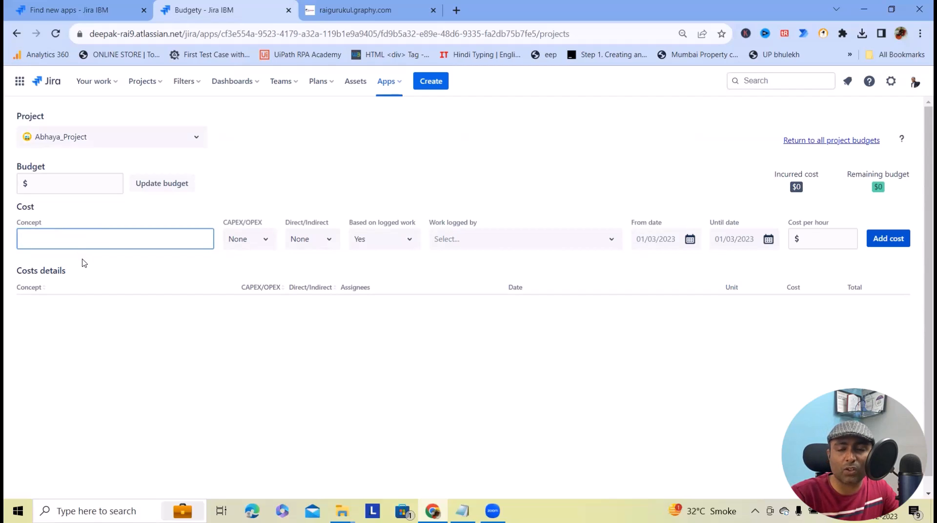
{"action": "left_click", "coordinate": [114, 239]}
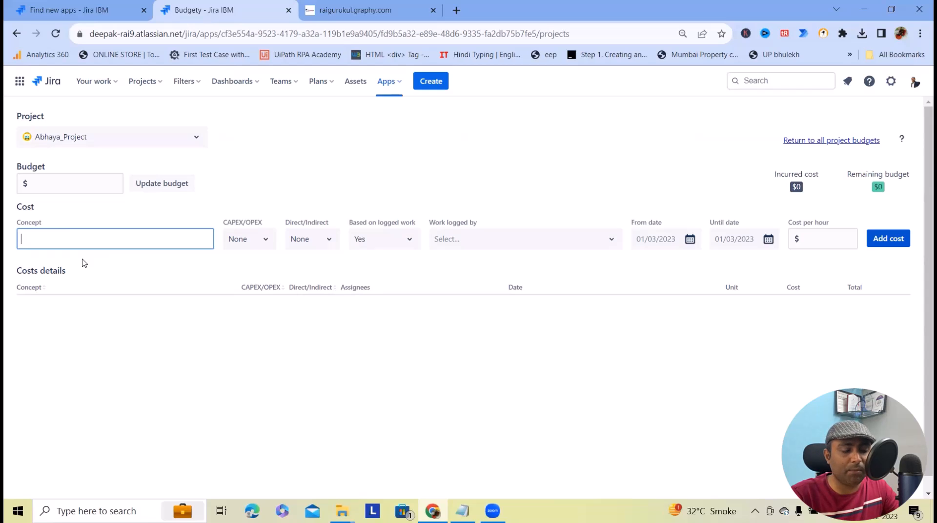
{"action": "type", "text": "Software Cost"}
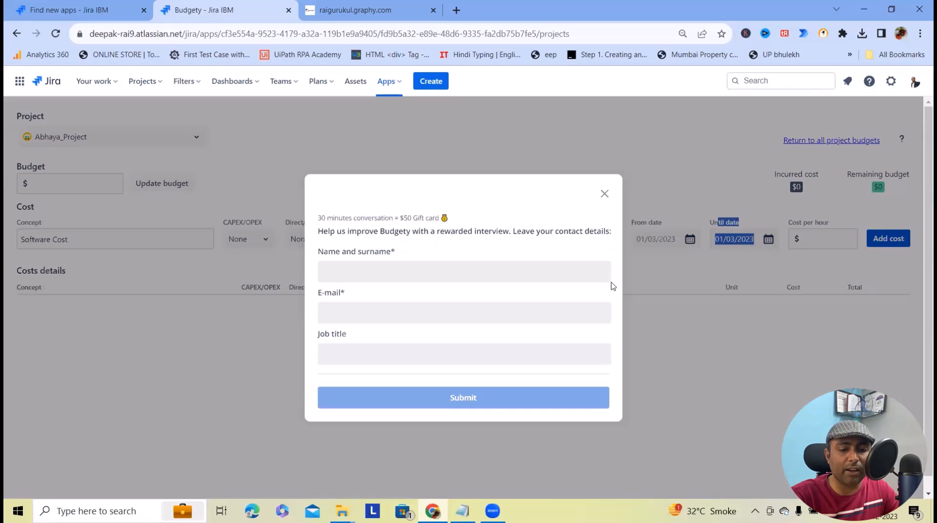
{"action": "left_click", "coordinate": [605, 193]}
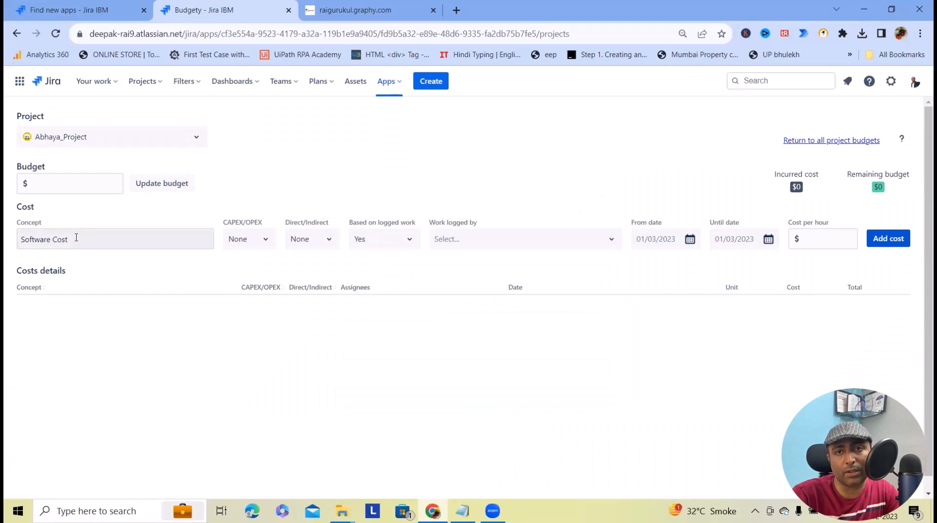
{"action": "left_click", "coordinate": [248, 239]}
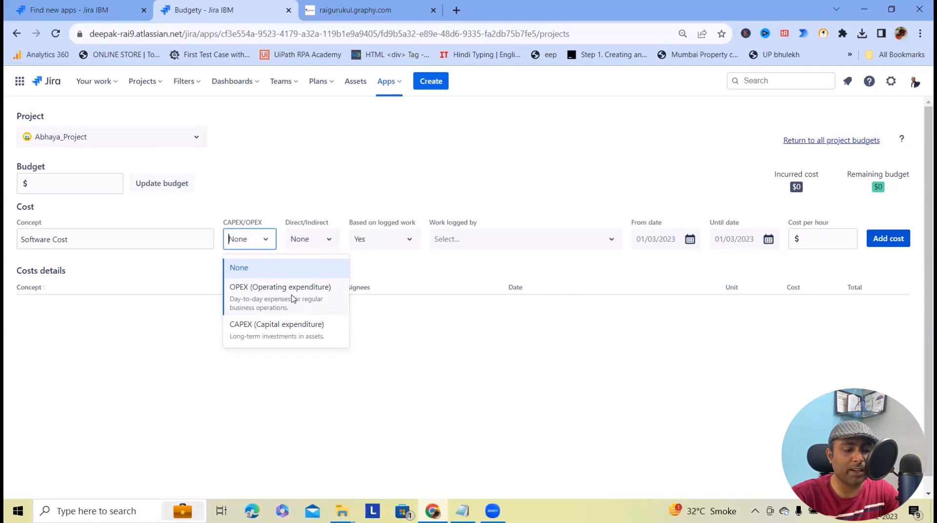
{"action": "mouse_move", "coordinate": [267, 343]}
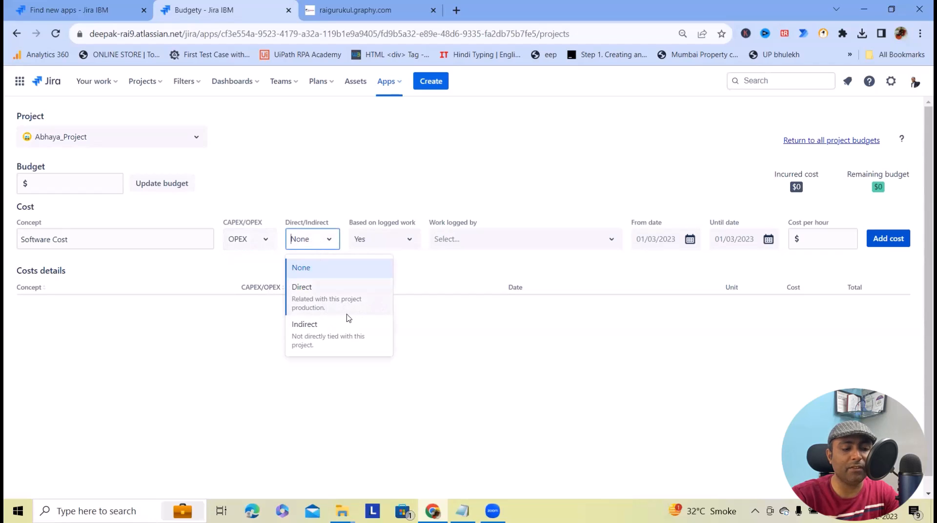
{"action": "left_click", "coordinate": [301, 287]}
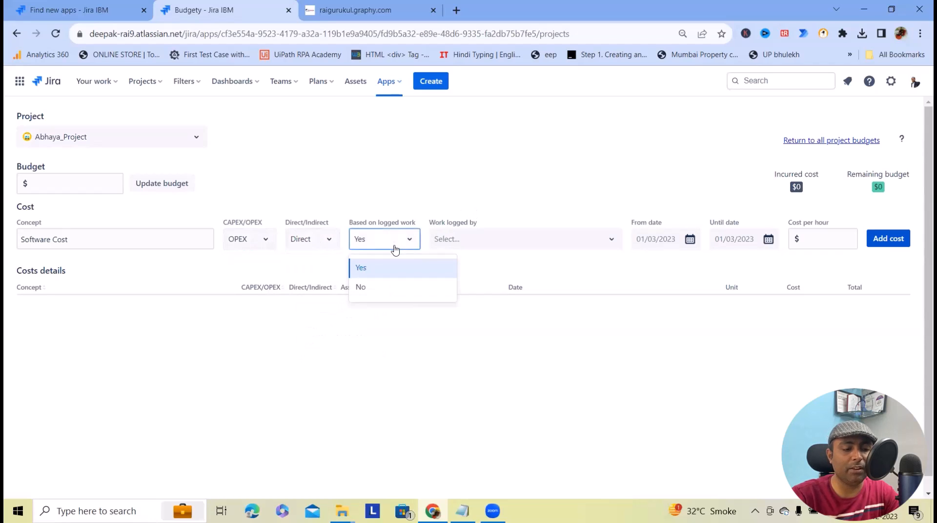
- Assign the worker, set a $10 hourly rate, and add the Software Cost
{"action": "left_click", "coordinate": [523, 238]}
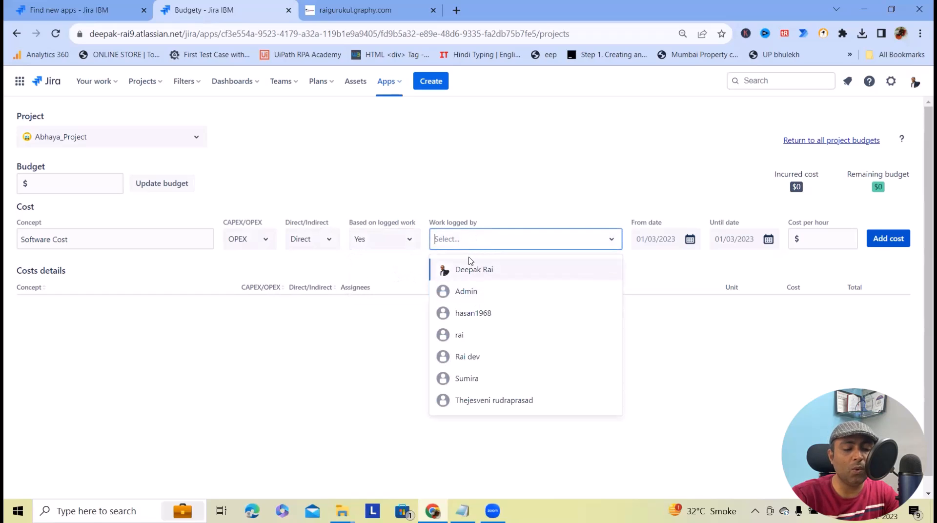
{"action": "left_click", "coordinate": [474, 269]}
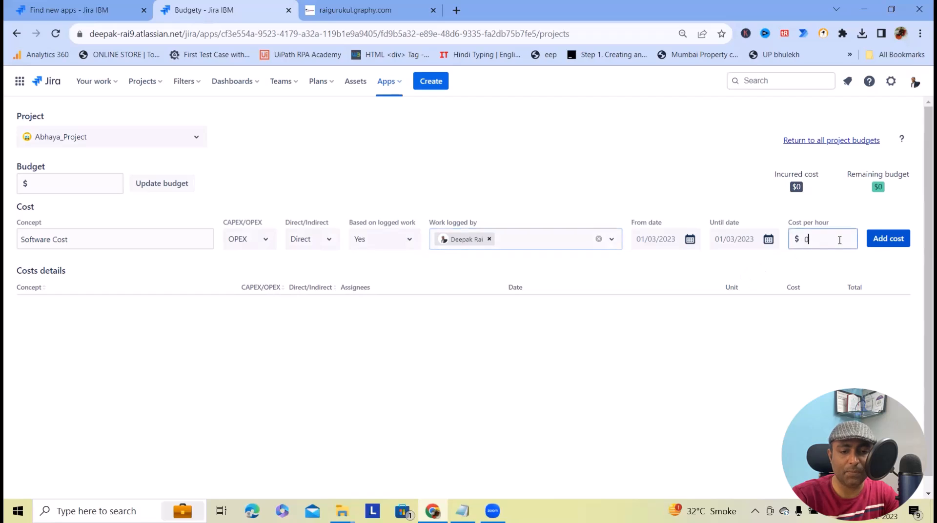
{"action": "type", "text": "1"}
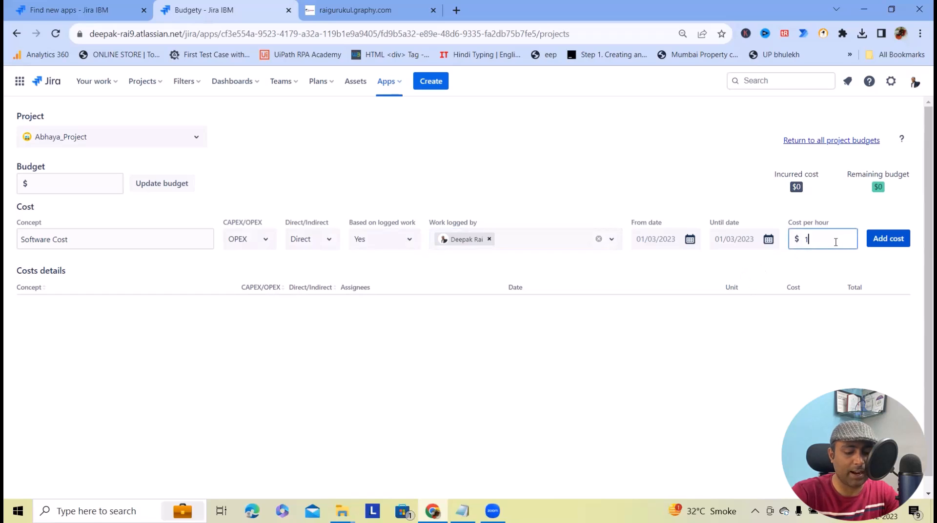
{"action": "type", "text": "0"}
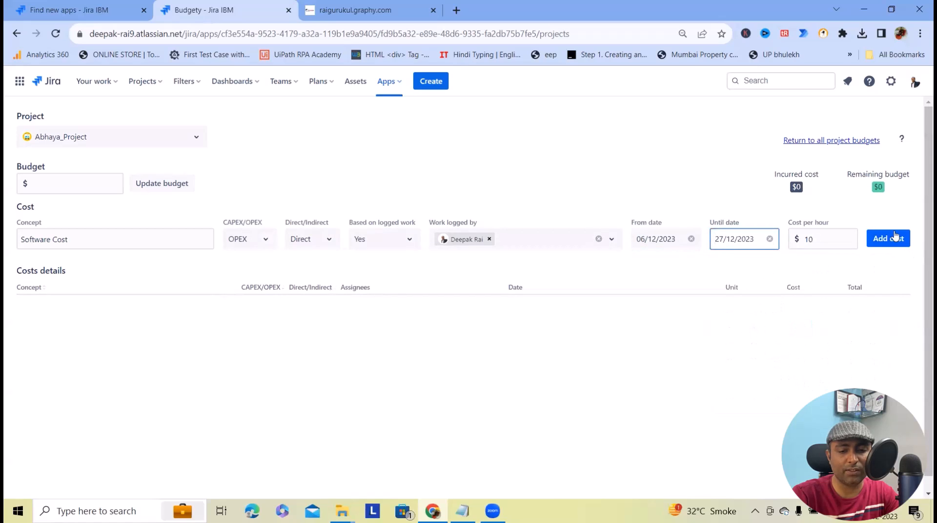
{"action": "left_click", "coordinate": [888, 238]}
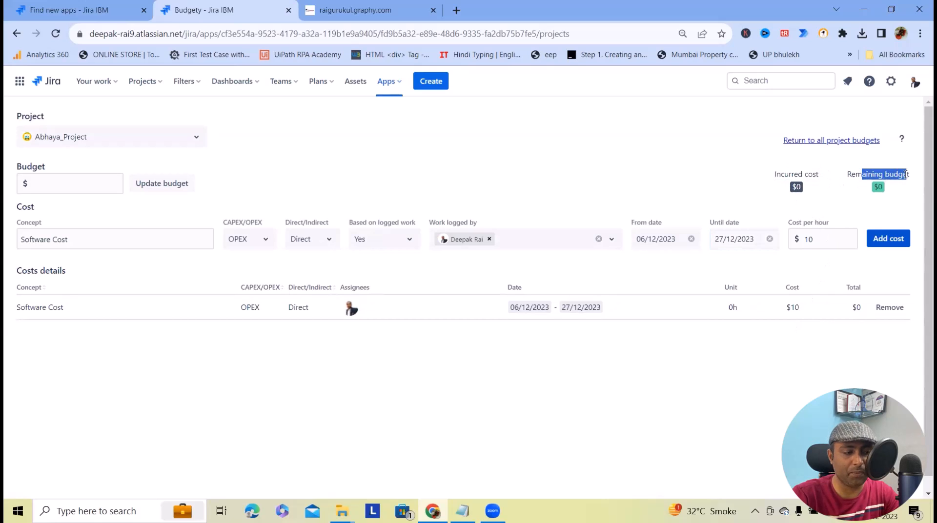
- Set Abhaya_Project's budget to $200
{"action": "type", "text": "0"}
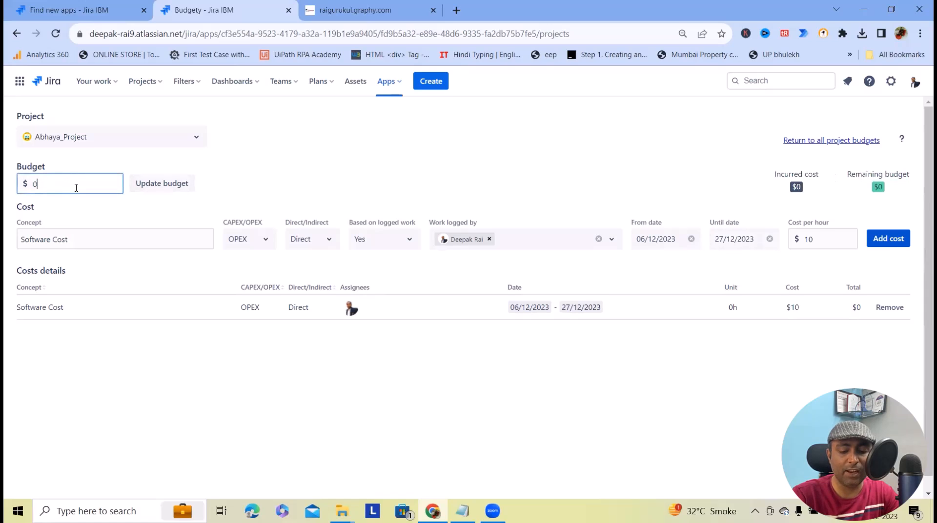
{"action": "type", "text": "200"}
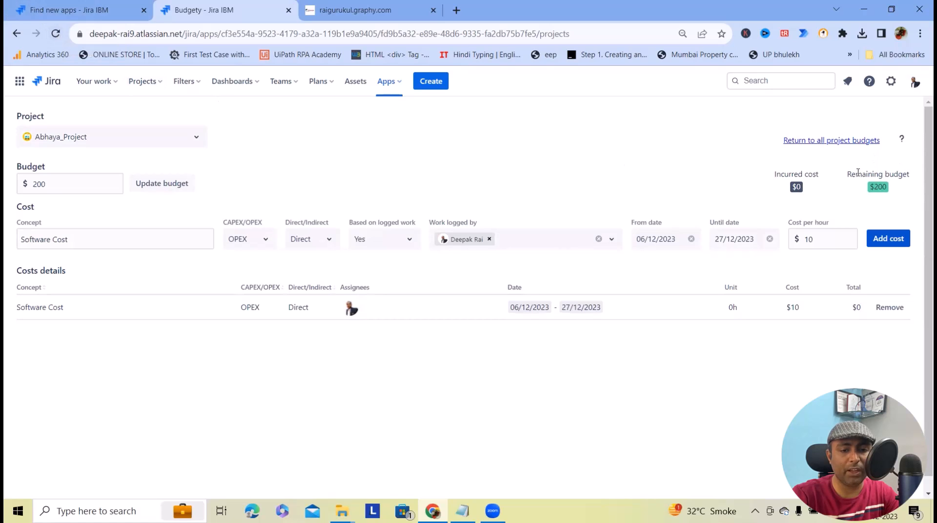
{"action": "double_click", "coordinate": [878, 174]}
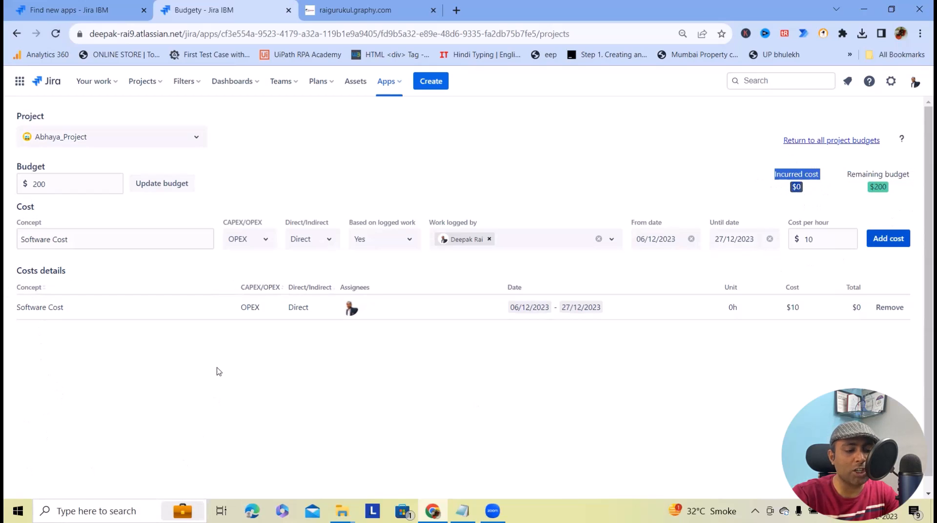
{"action": "mouse_move", "coordinate": [21, 345]}
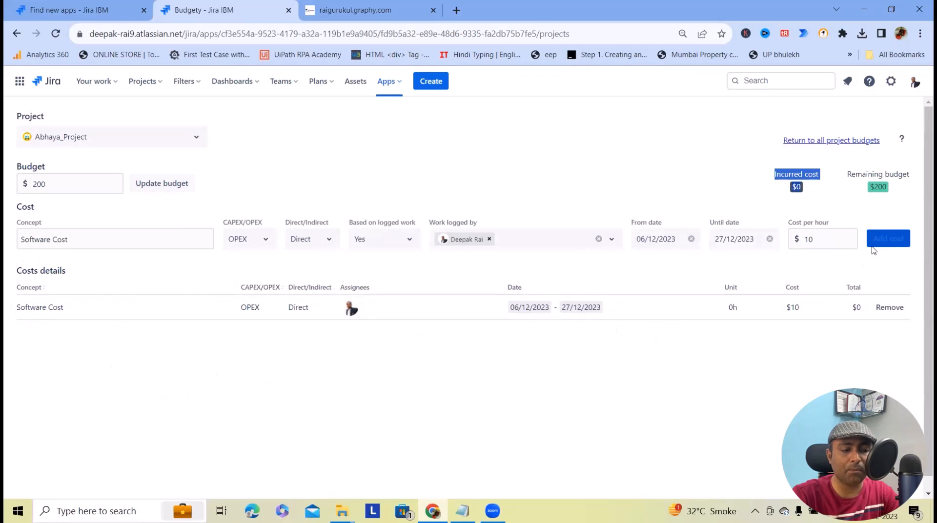
- Add a second cost named 'Infra Cost' from 30/11/2023 with a new until date
{"action": "left_click", "coordinate": [888, 239]}
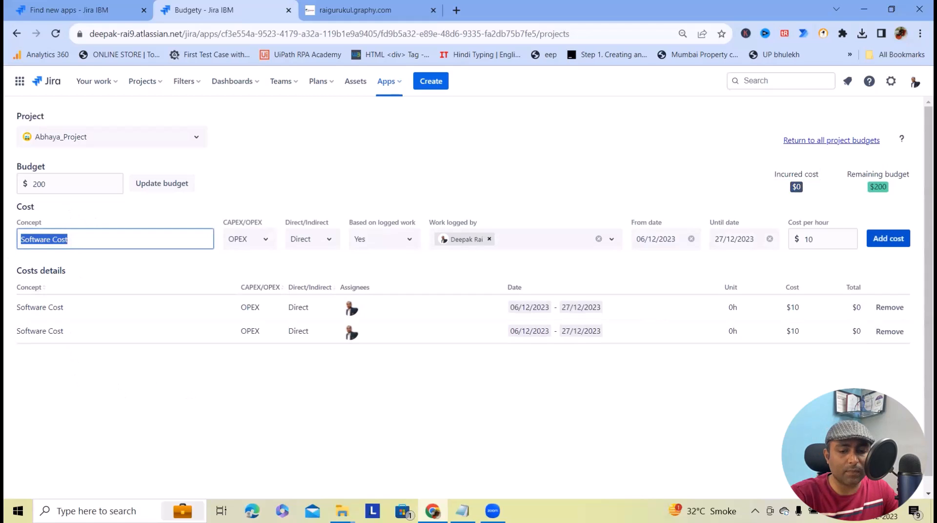
{"action": "left_click", "coordinate": [889, 331]}
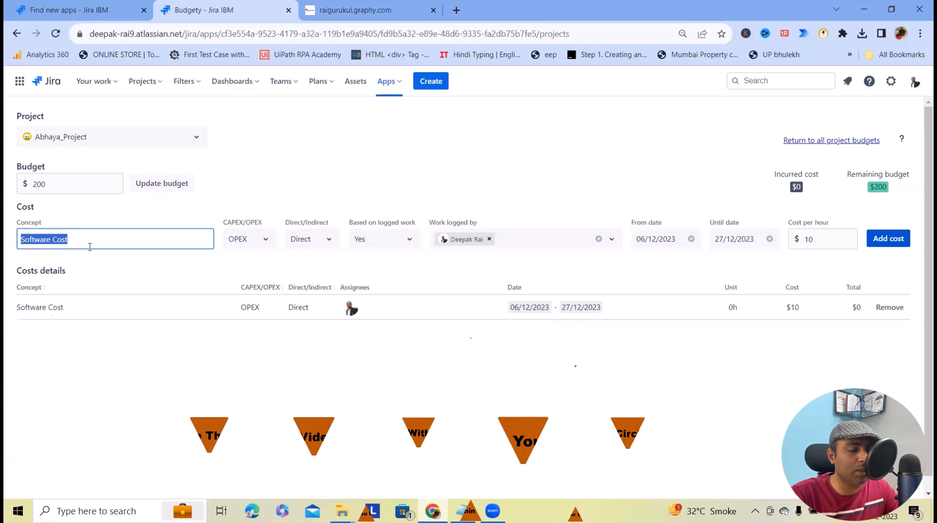
{"action": "type", "text": "In"}
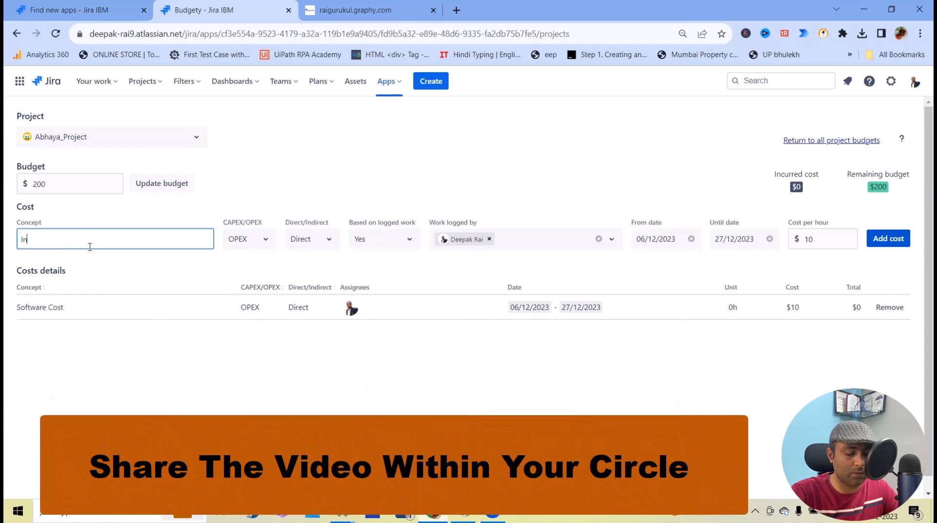
{"action": "type", "text": "Infra Cost"}
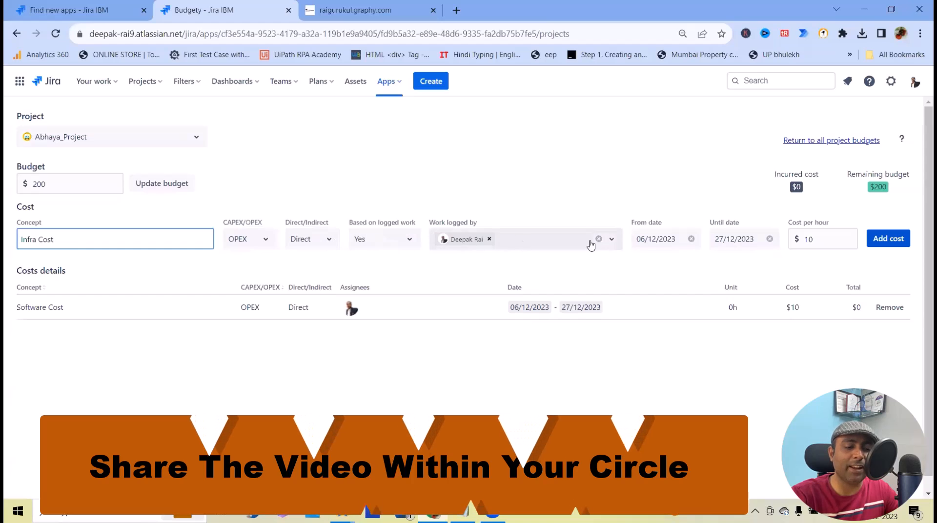
{"action": "left_click", "coordinate": [656, 238]}
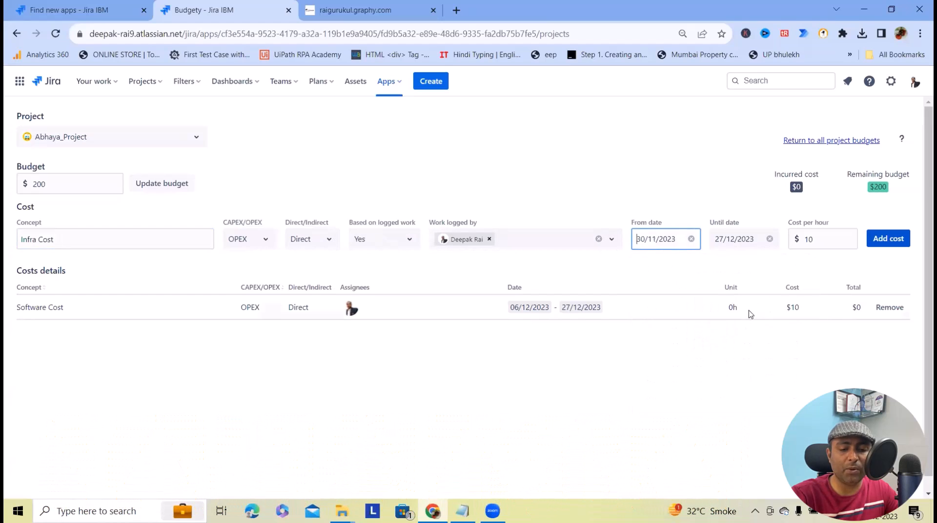
{"action": "left_click", "coordinate": [734, 238]}
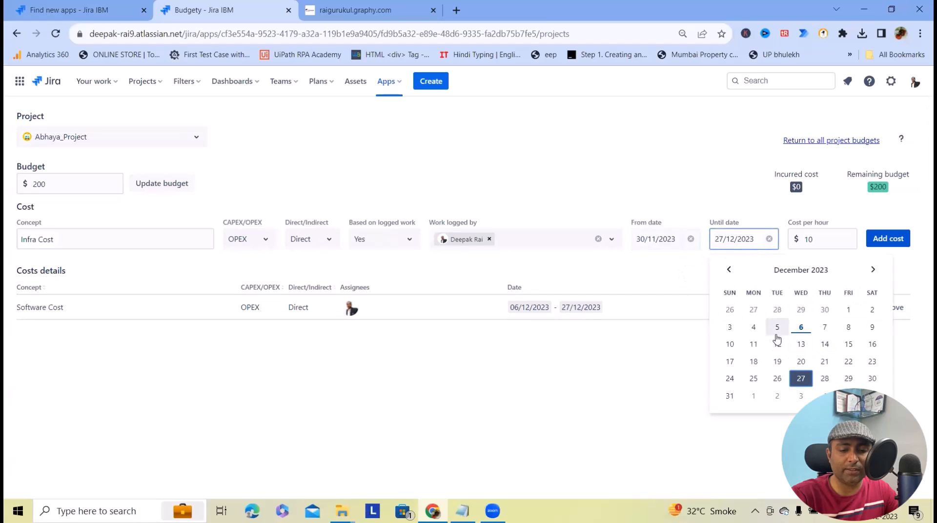
{"action": "left_click", "coordinate": [777, 326]}
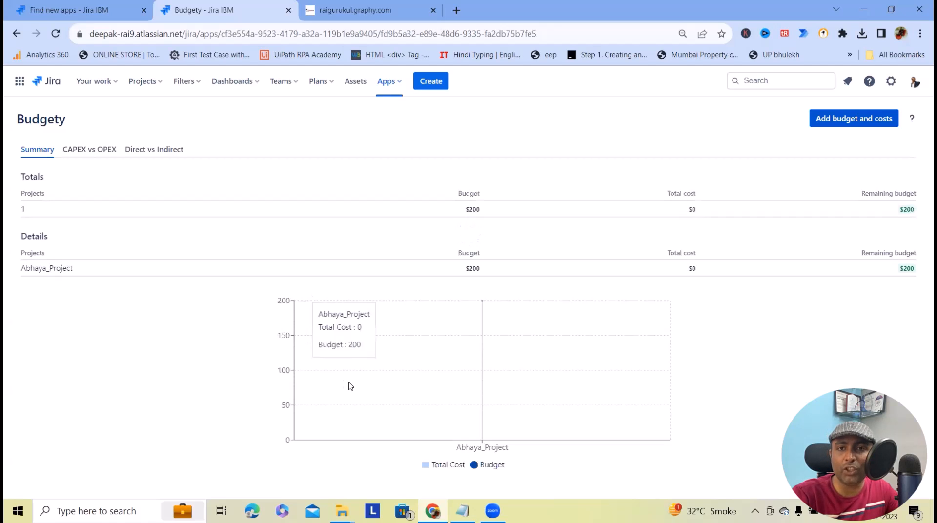
{"action": "mouse_move", "coordinate": [919, 232]}
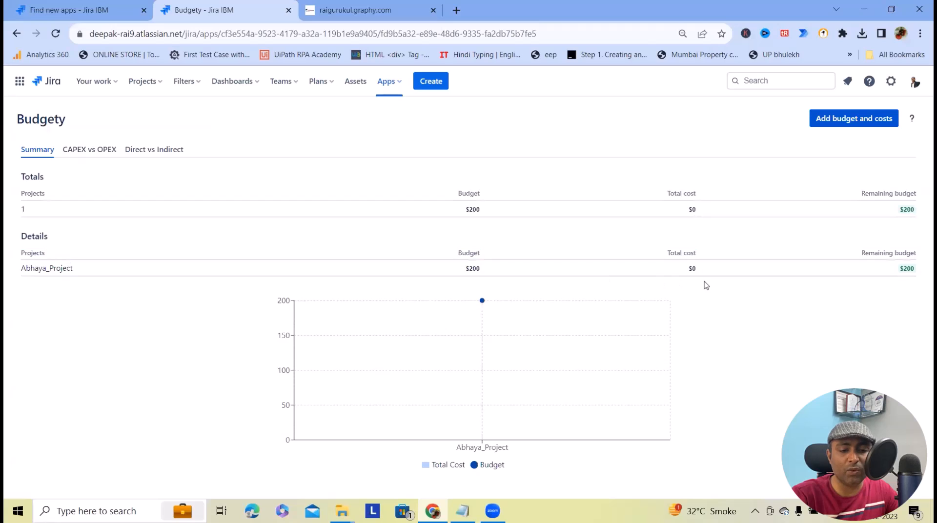
{"action": "mouse_move", "coordinate": [886, 242]}
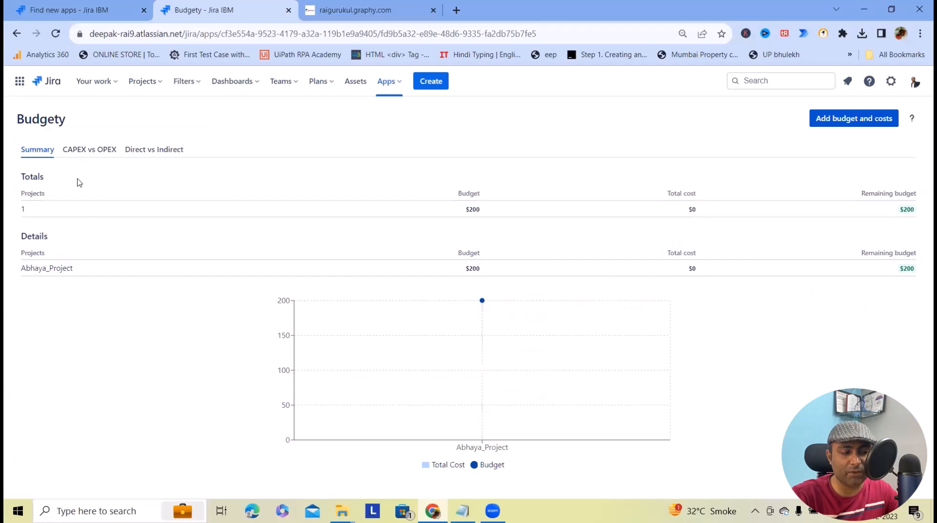
- View CAPEX vs OPEX and Direct vs Indirect breakdowns, then reopen Abhaya_Project's costs page
{"action": "left_click", "coordinate": [89, 149]}
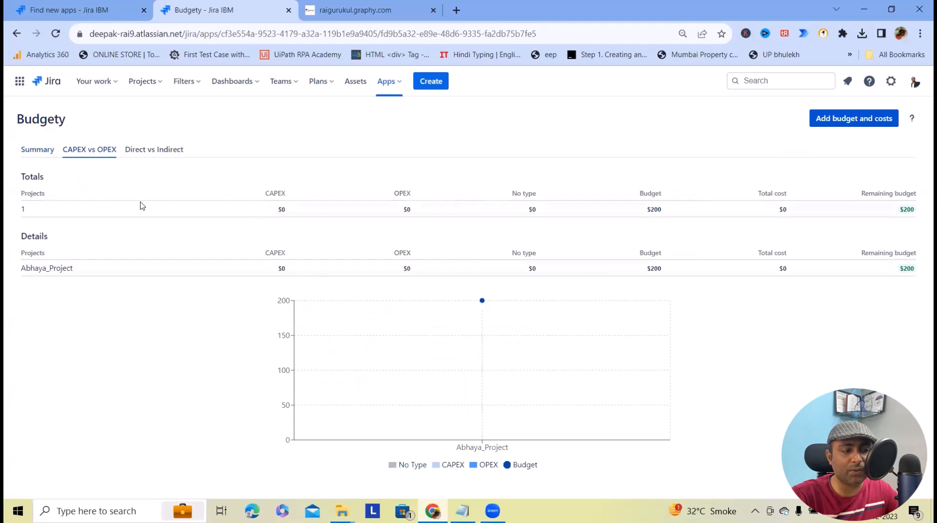
{"action": "mouse_move", "coordinate": [142, 173]}
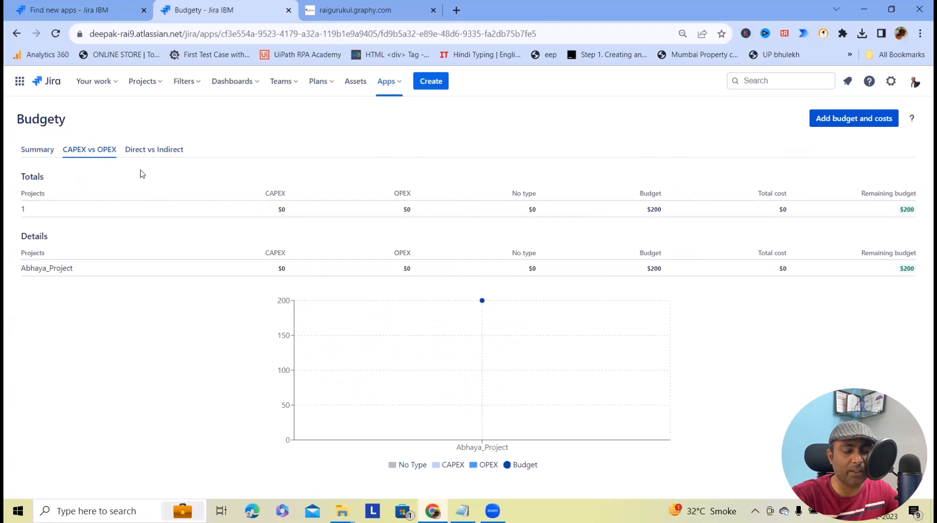
{"action": "left_click", "coordinate": [154, 149]}
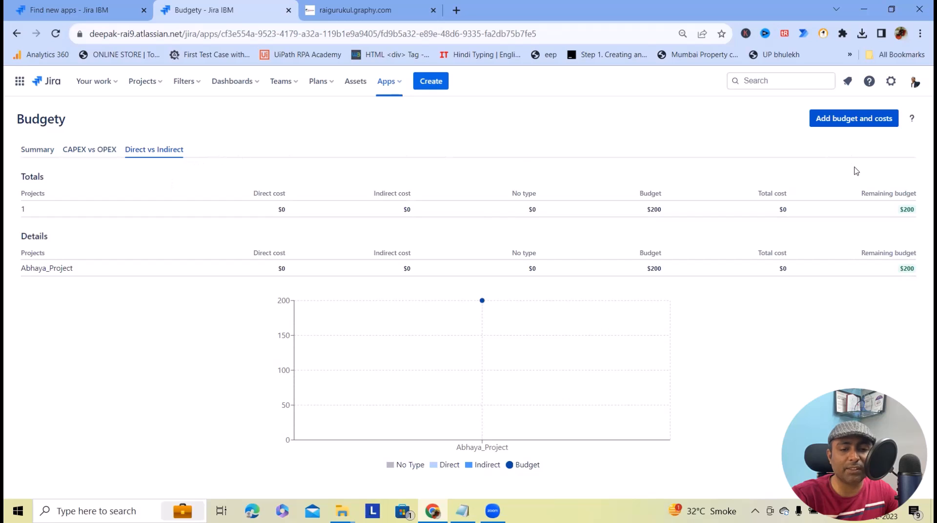
{"action": "mouse_move", "coordinate": [53, 137]}
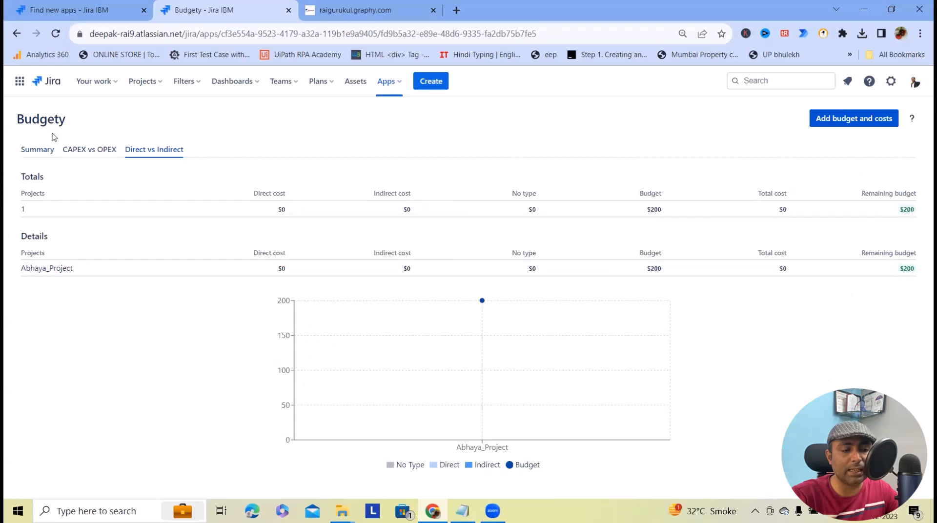
{"action": "left_click", "coordinate": [145, 81]}
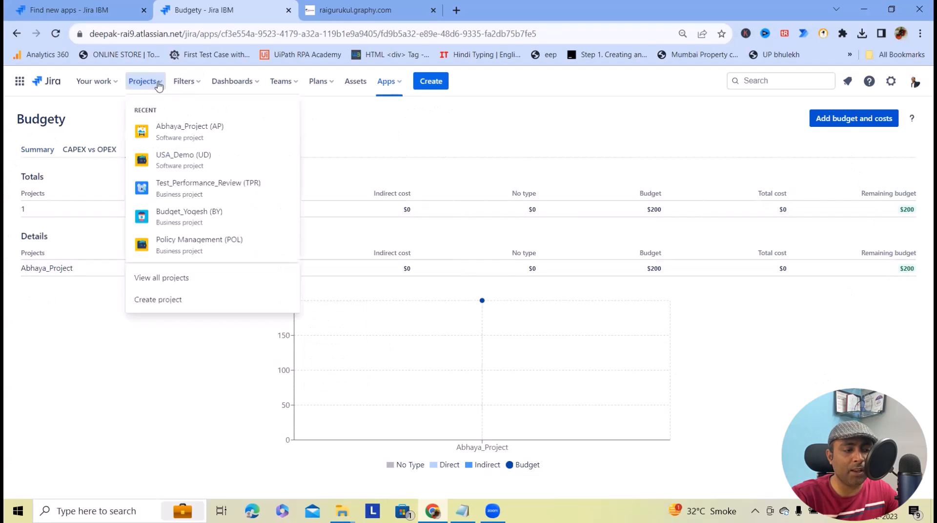
{"action": "left_click", "coordinate": [190, 127]}
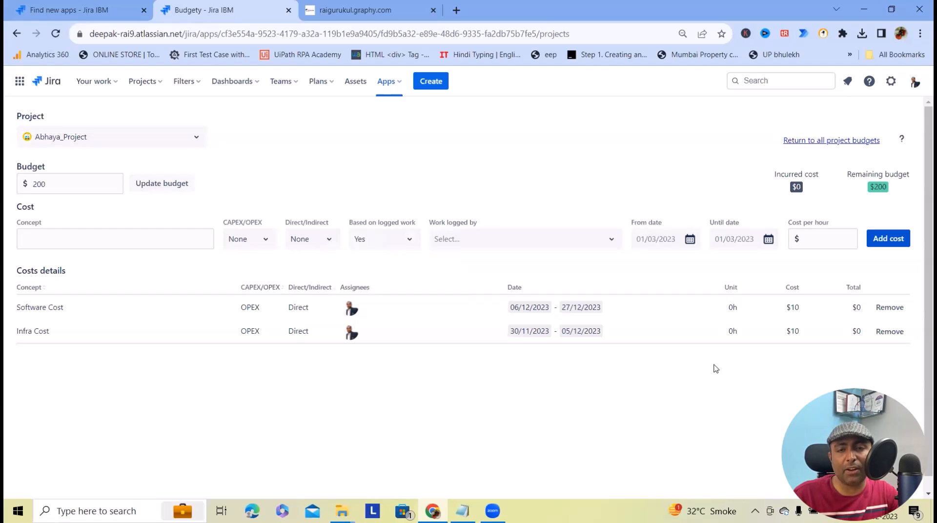
{"action": "mouse_move", "coordinate": [825, 372]}
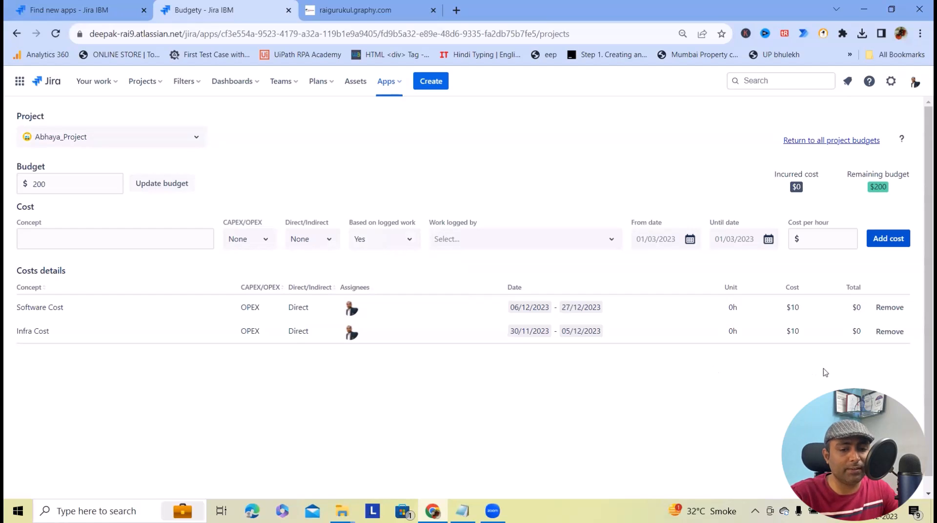
- Add Resource Cost as indirect, with the worker, November 2023 dates and $150 per hour
{"action": "left_click", "coordinate": [115, 239]}
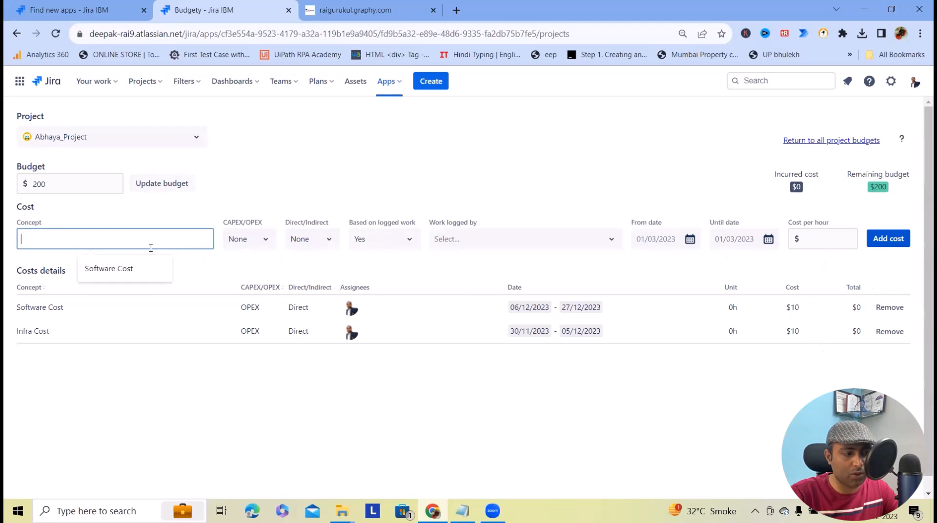
{"action": "left_click", "coordinate": [311, 239]}
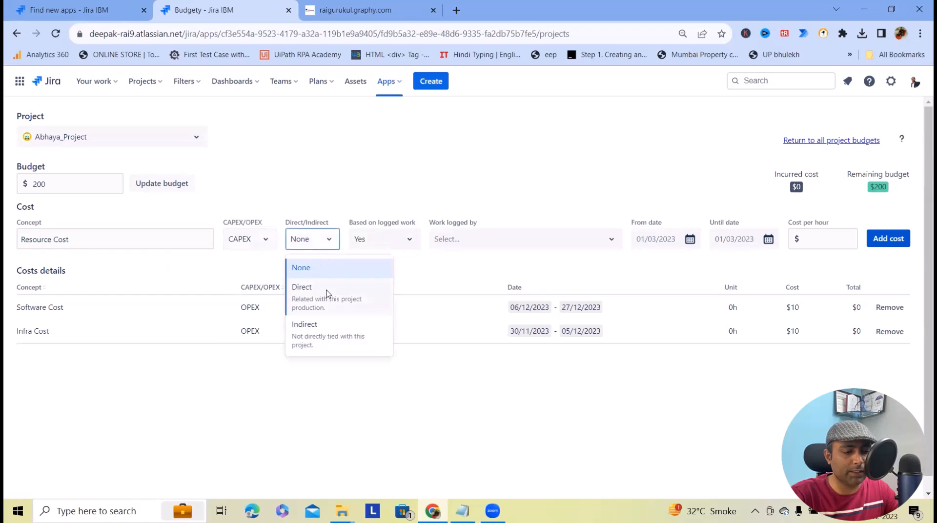
{"action": "left_click", "coordinate": [304, 324]}
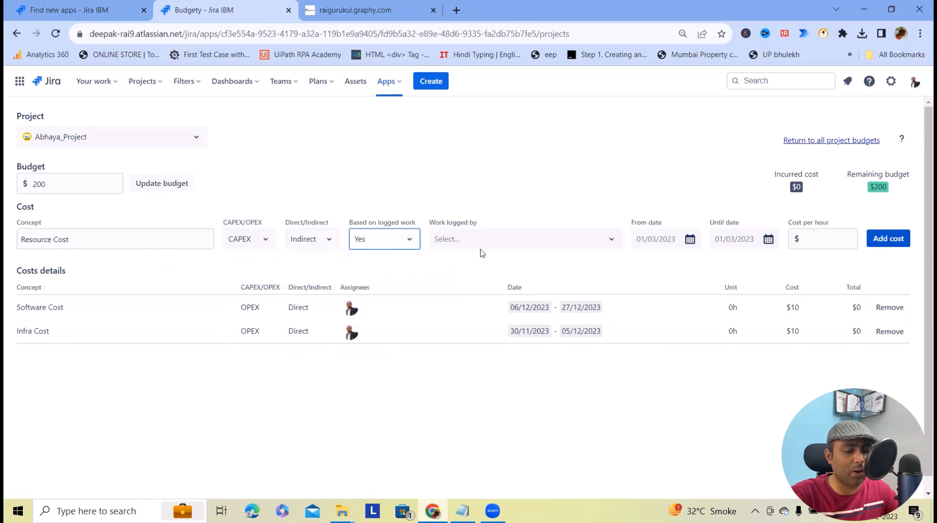
{"action": "left_click", "coordinate": [524, 238]}
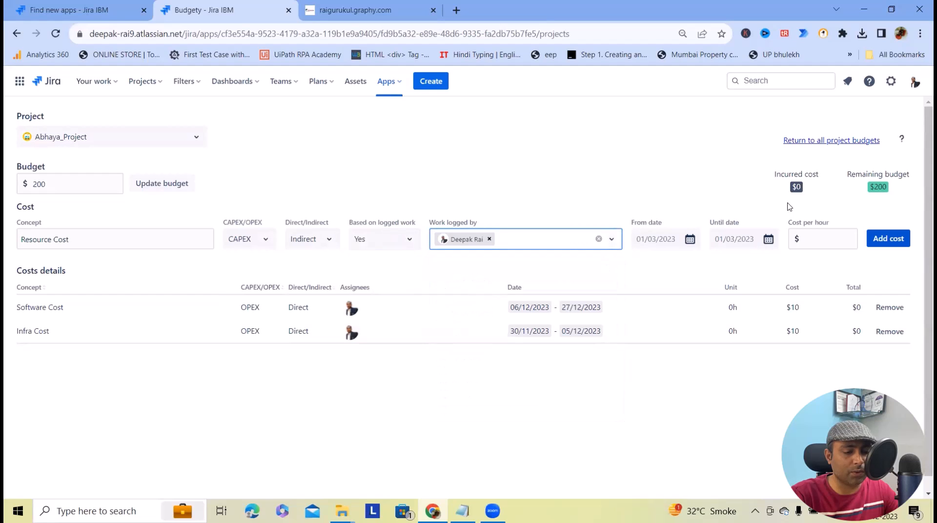
{"action": "left_click", "coordinate": [665, 239]}
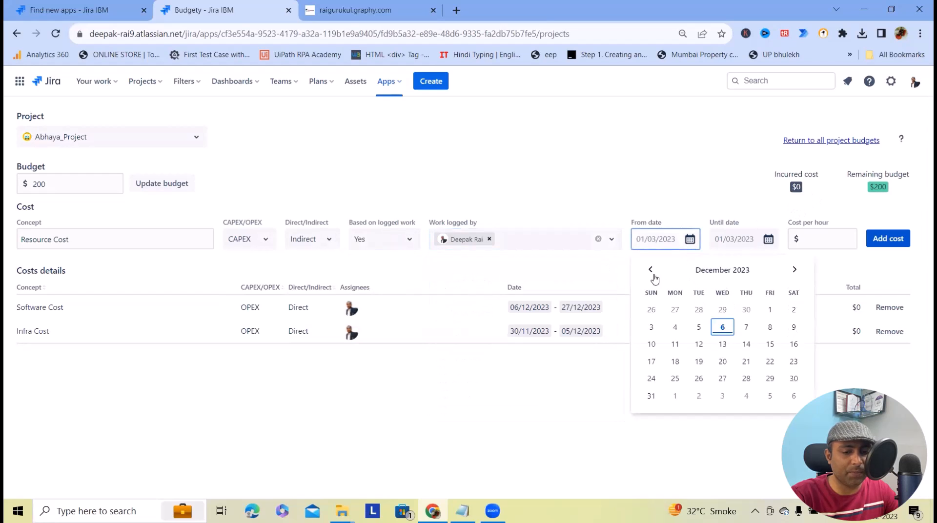
{"action": "left_click", "coordinate": [650, 270]}
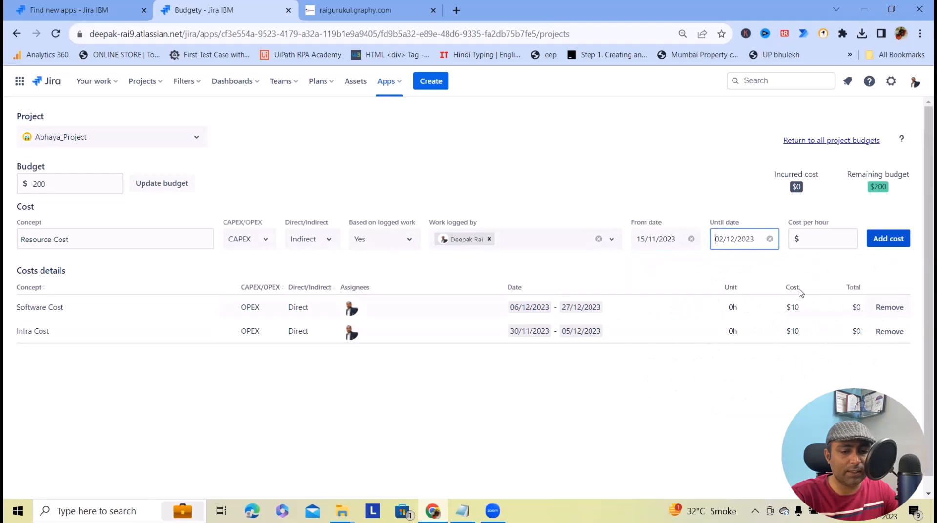
{"action": "type", "text": "150"}
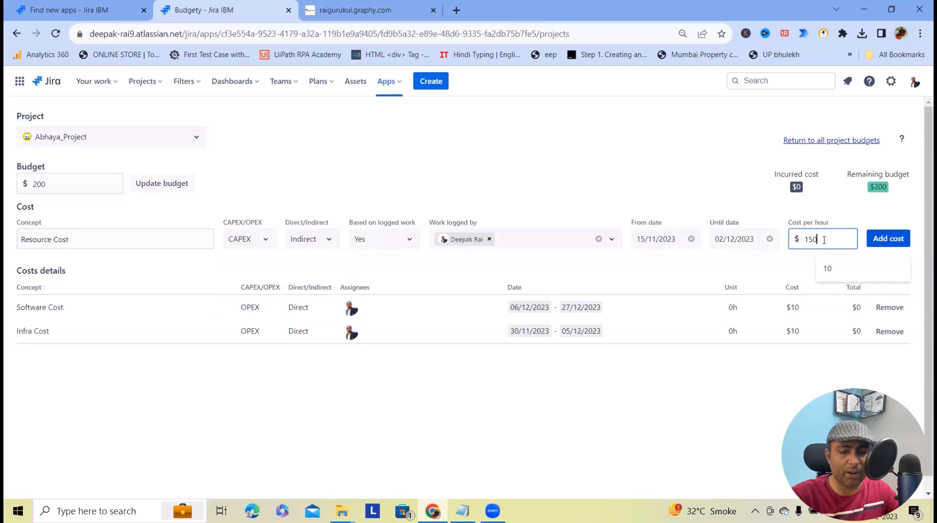
{"action": "left_click", "coordinate": [887, 239]}
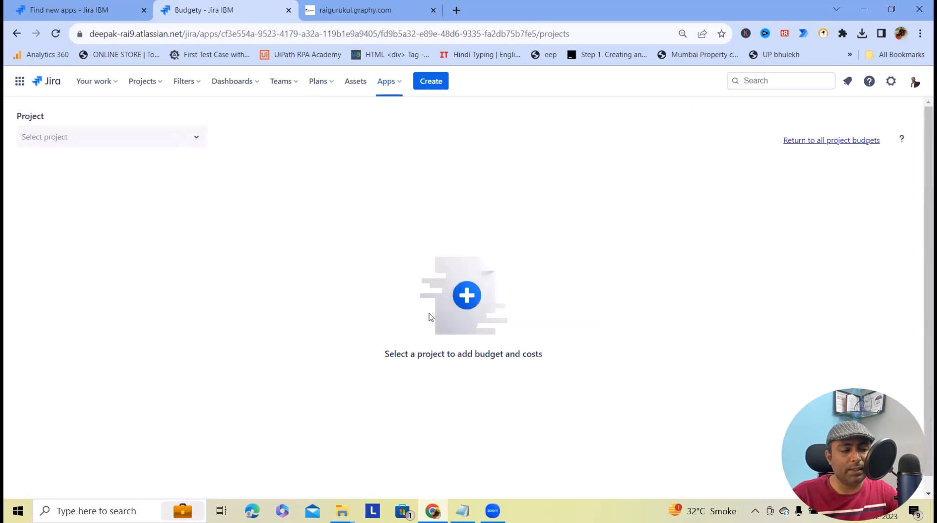
{"action": "mouse_move", "coordinate": [42, 248]}
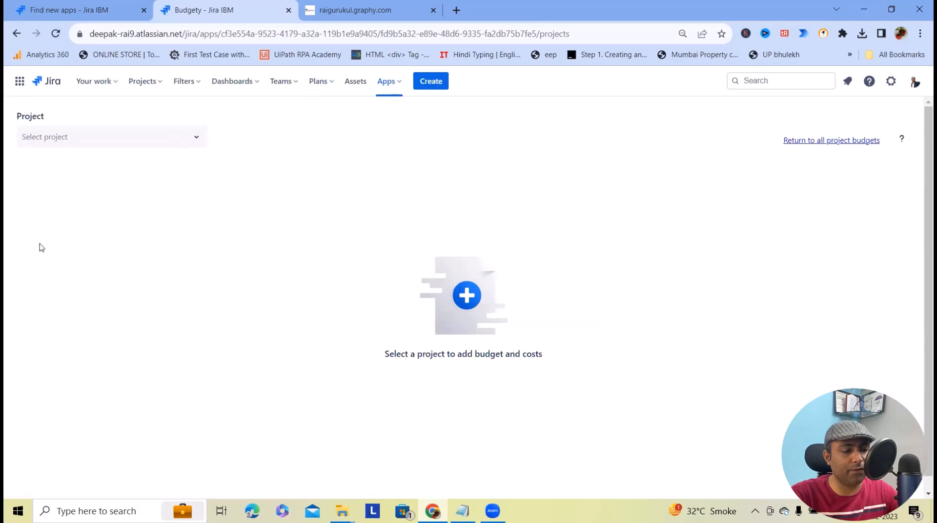
- Reselect Abhaya_Project to reload its costs, now including Resource Cost ($150, CAPEX)
{"action": "left_click", "coordinate": [111, 136]}
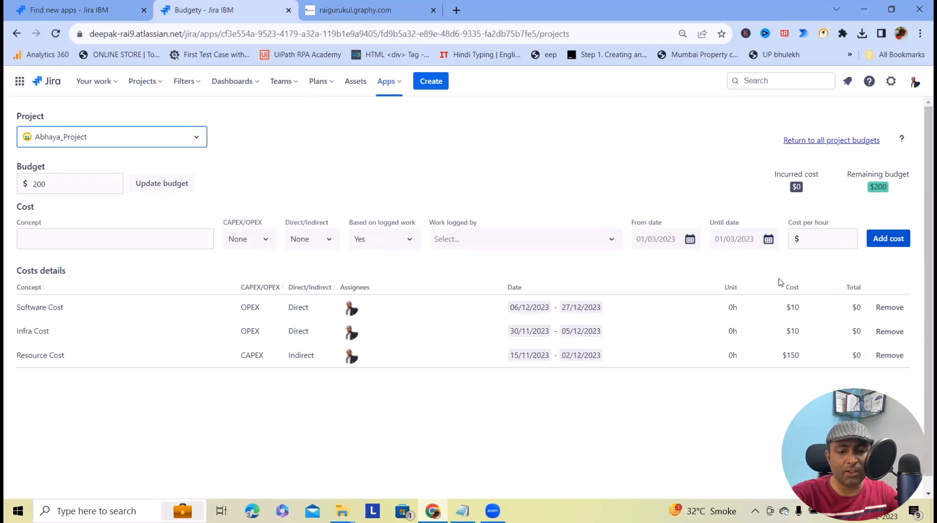
{"action": "mouse_move", "coordinate": [747, 333]}
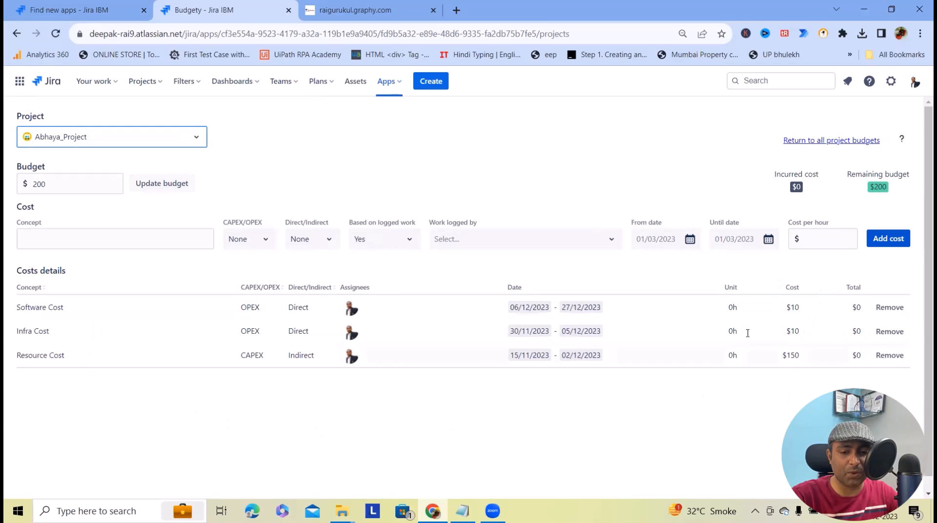
{"action": "mouse_move", "coordinate": [841, 302]}
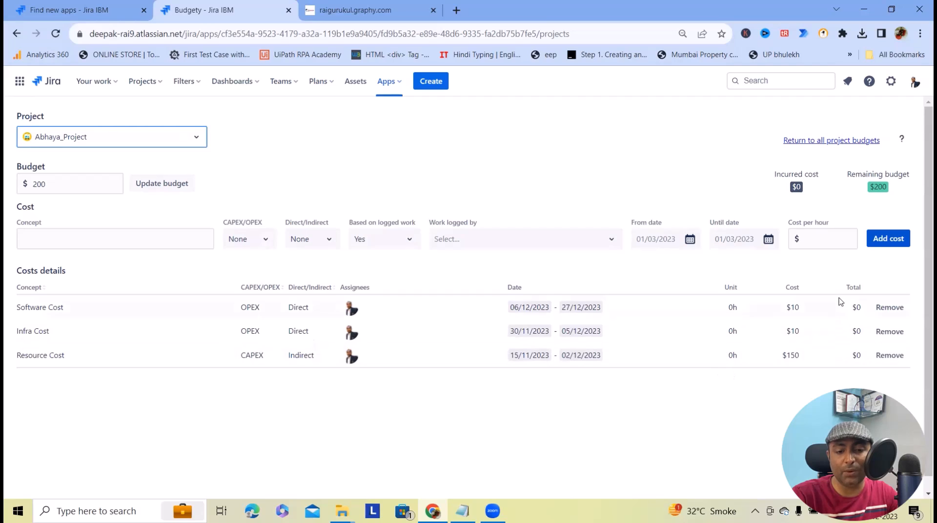
{"action": "mouse_move", "coordinate": [849, 206]}
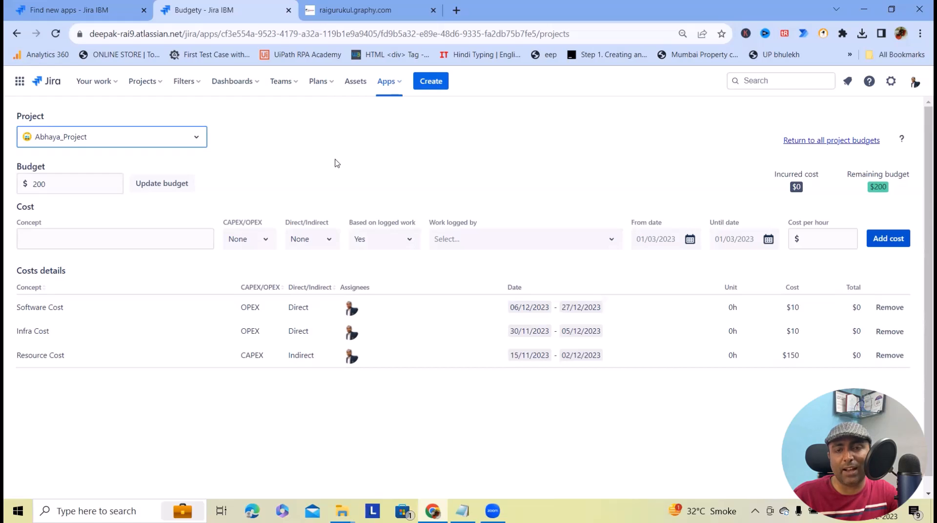
{"action": "mouse_move", "coordinate": [106, 66]}
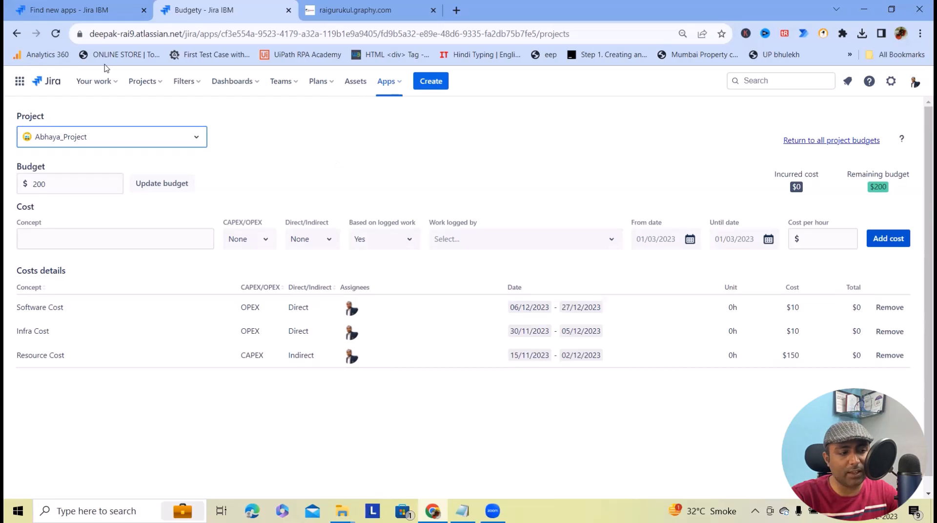
- Open Abhaya_Project and set AP-24 Previous Order Item's original estimate to 5h
{"action": "left_click", "coordinate": [142, 80]}
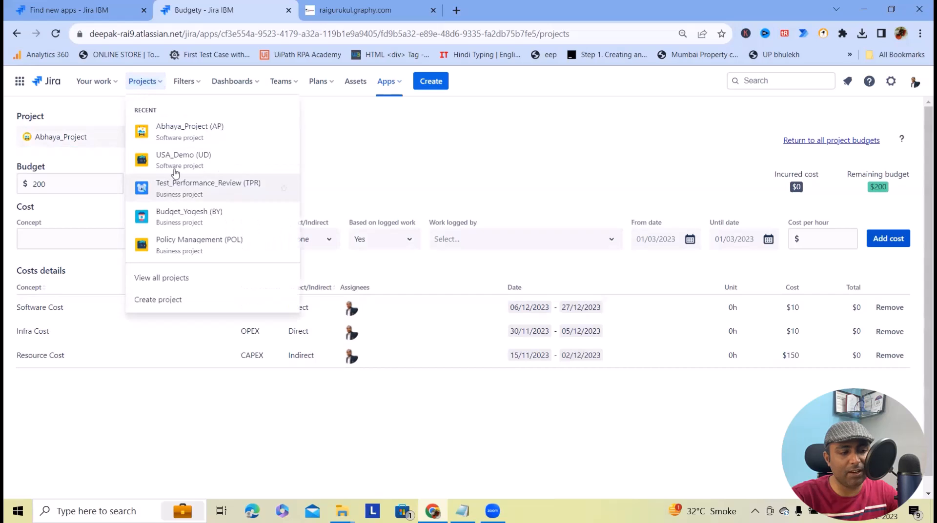
{"action": "left_click", "coordinate": [71, 10]}
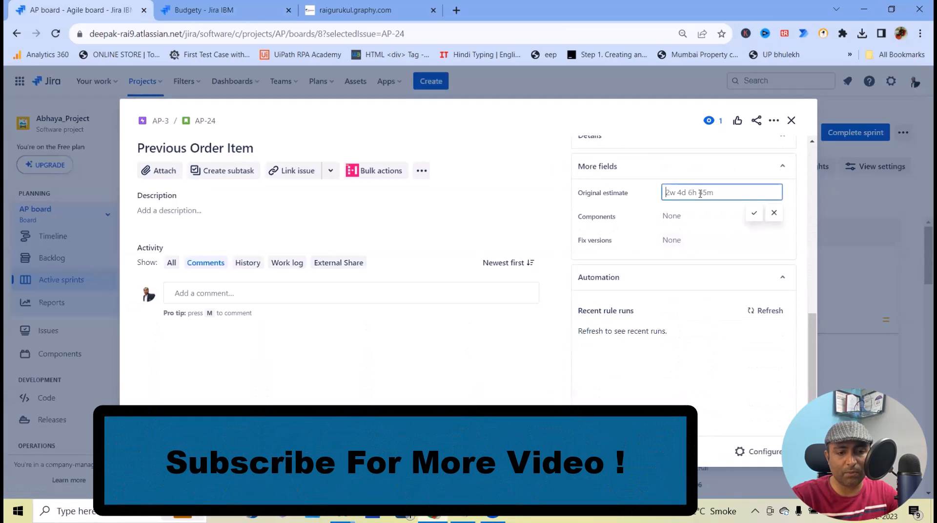
{"action": "left_click", "coordinate": [753, 213]}
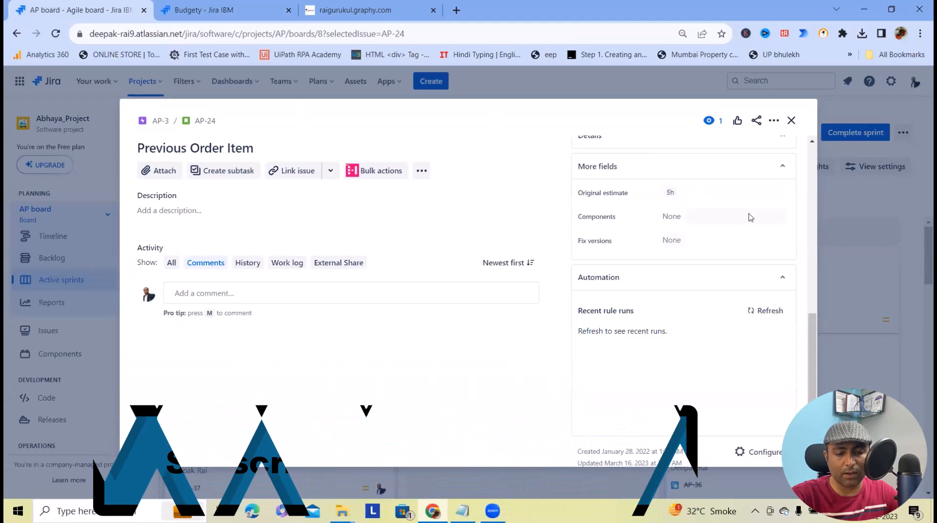
- Close the Previous Order Item issue and return to the Budgety costs page
{"action": "left_click", "coordinate": [206, 11]}
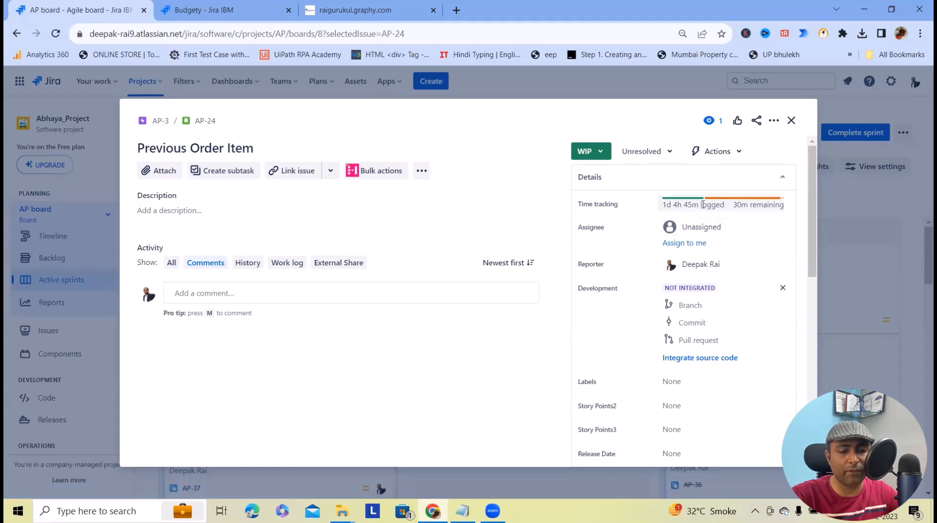
{"action": "scroll", "scroll_direction": "down", "scroll_amount": 3}
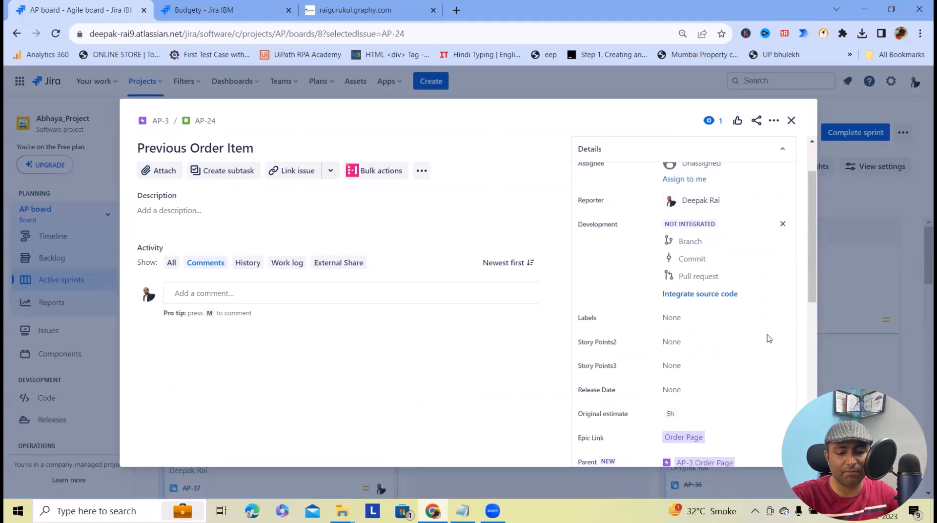
{"action": "scroll", "scroll_direction": "down", "scroll_amount": 3}
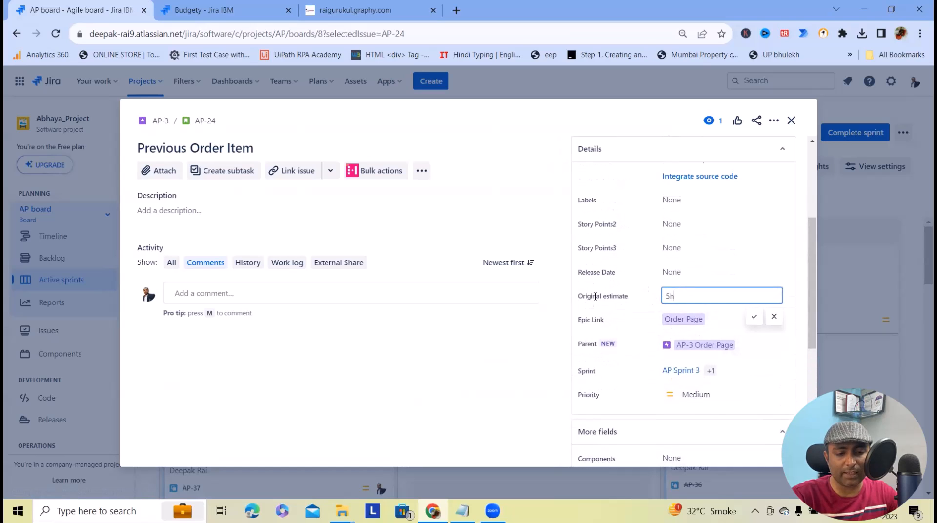
{"action": "scroll", "scroll_direction": "down", "scroll_amount": 3}
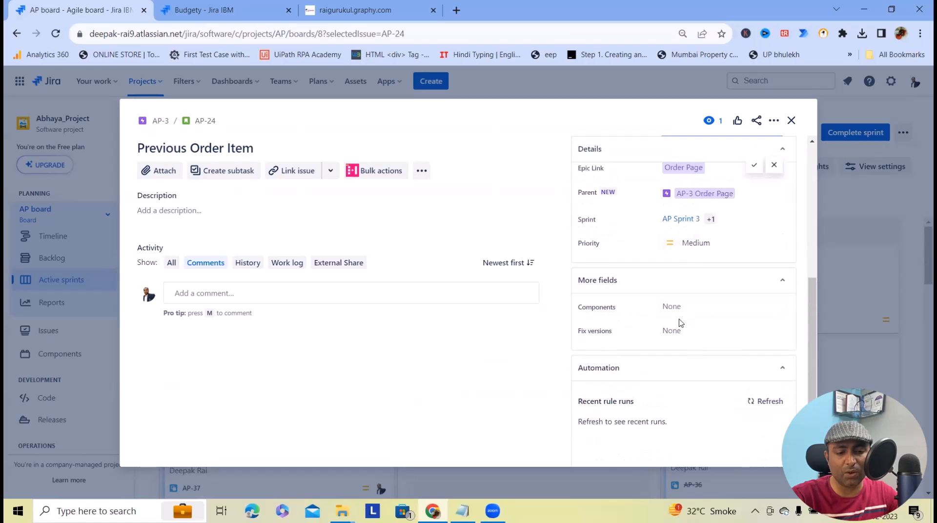
{"action": "scroll", "scroll_direction": "down", "scroll_amount": 3}
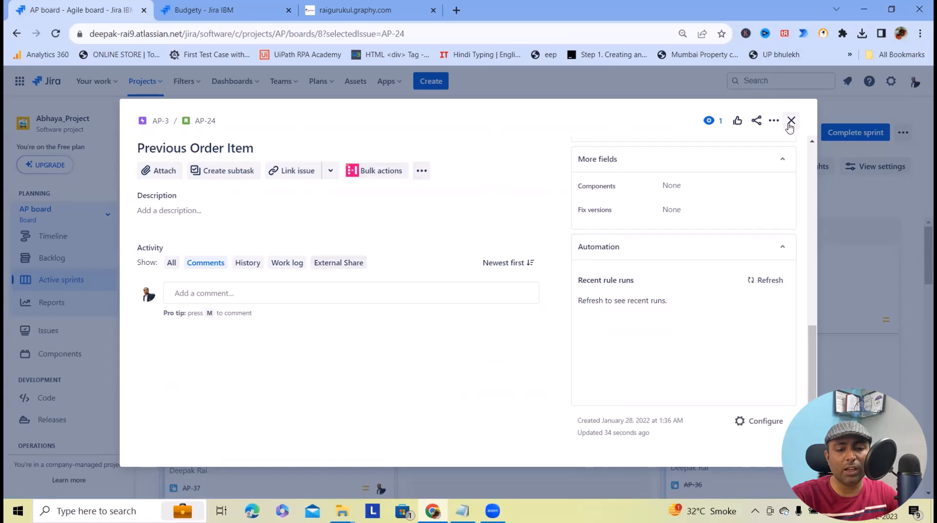
{"action": "left_click", "coordinate": [791, 120]}
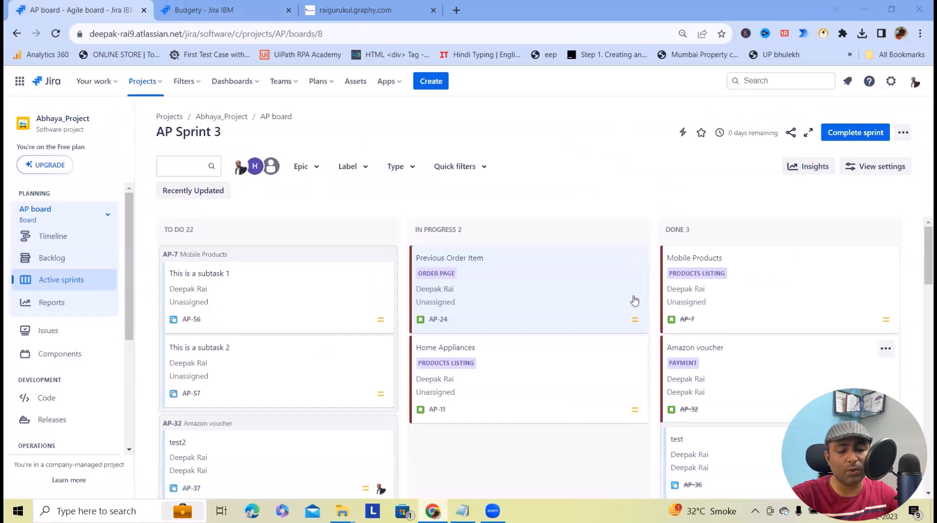
{"action": "left_click", "coordinate": [206, 10]}
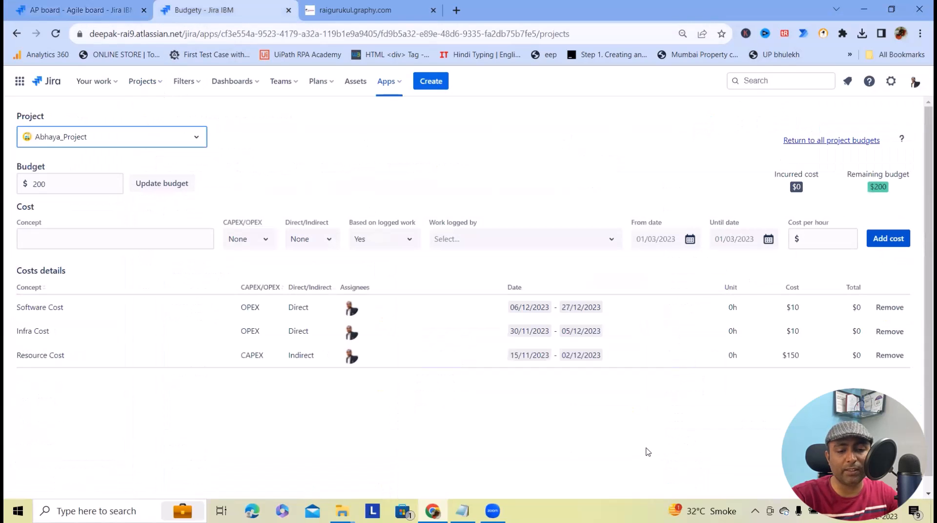